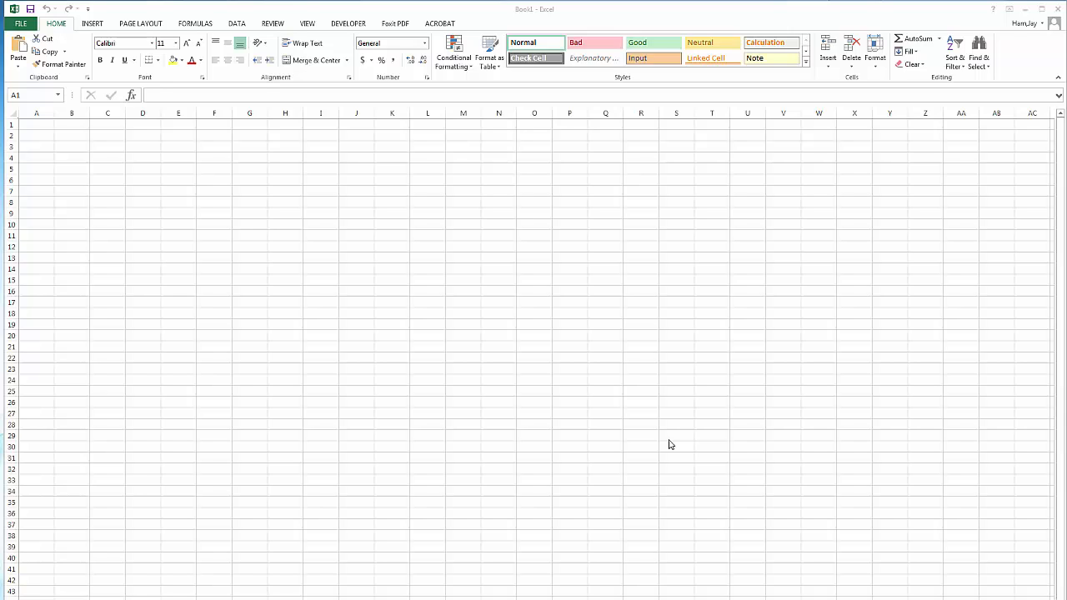
mouse_move(554, 278)
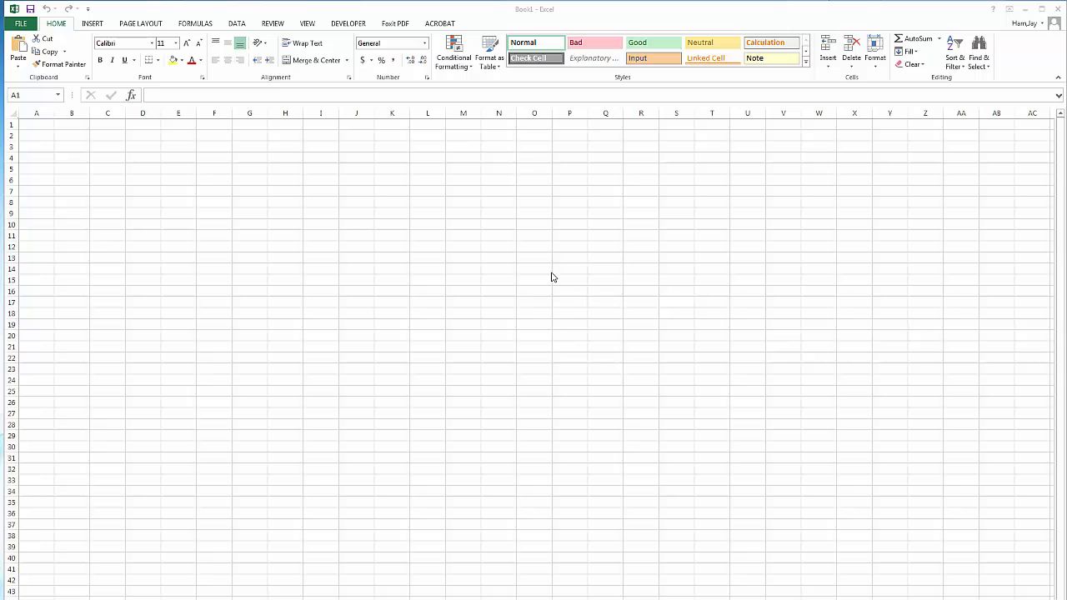
mouse_move(557, 276)
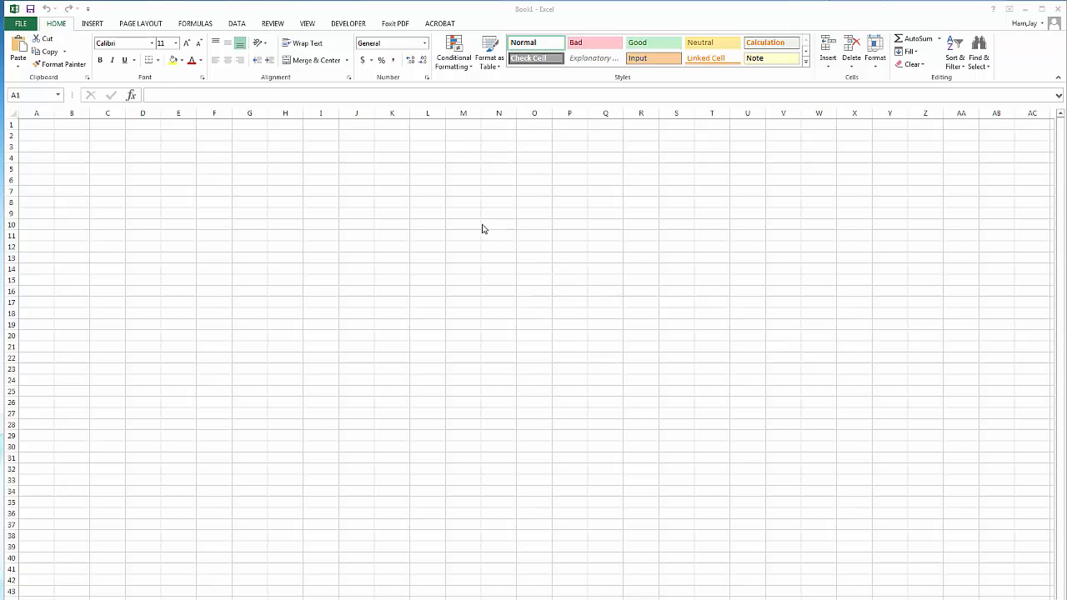
mouse_move(365, 29)
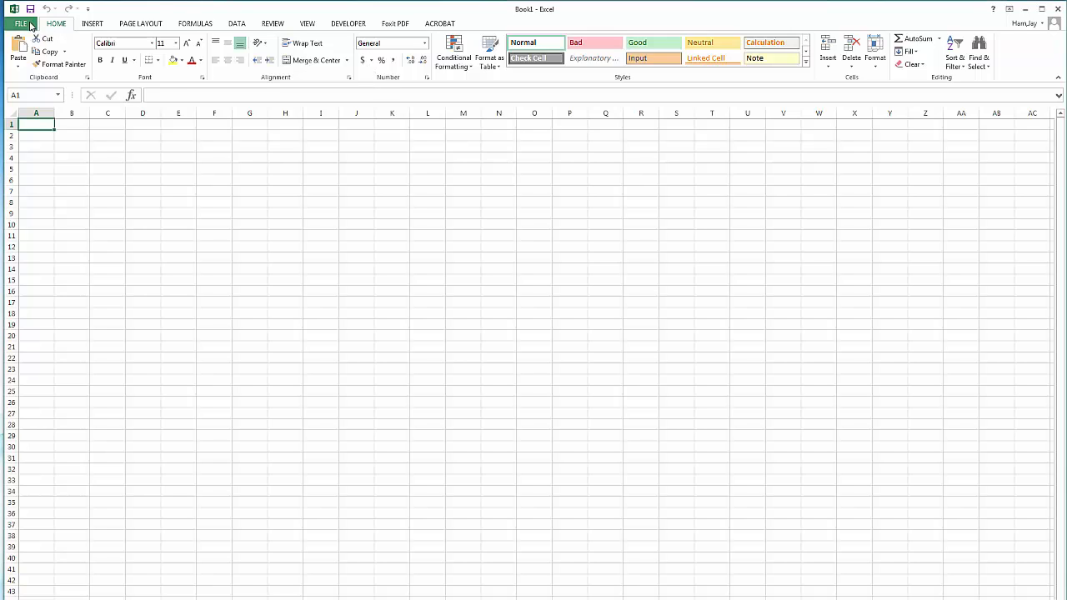
Step: View the ribbon customization settings in Excel Options, then close Options
click(23, 21)
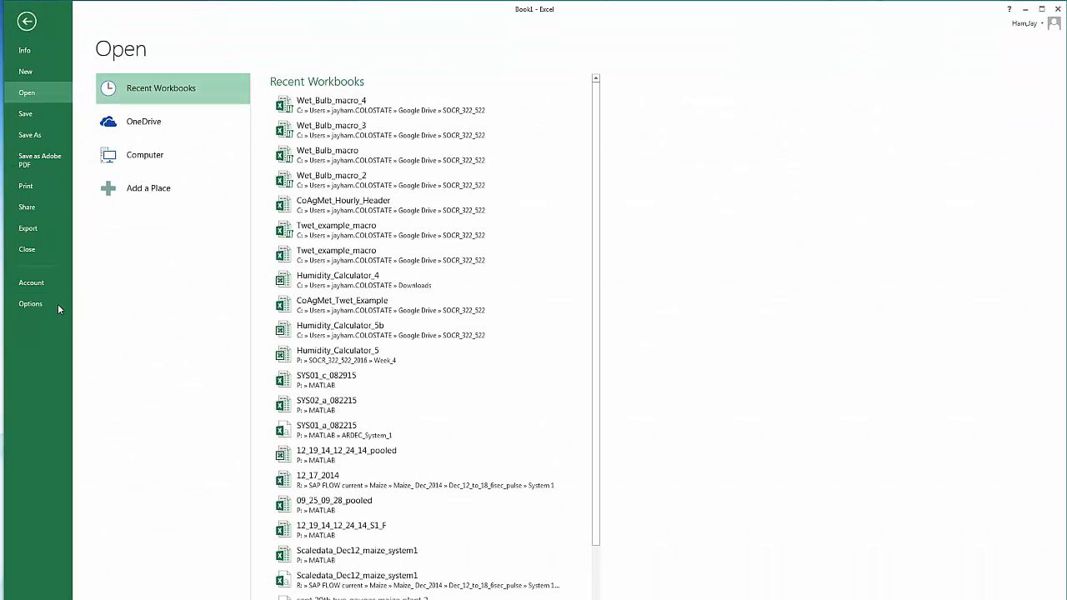
click(31, 303)
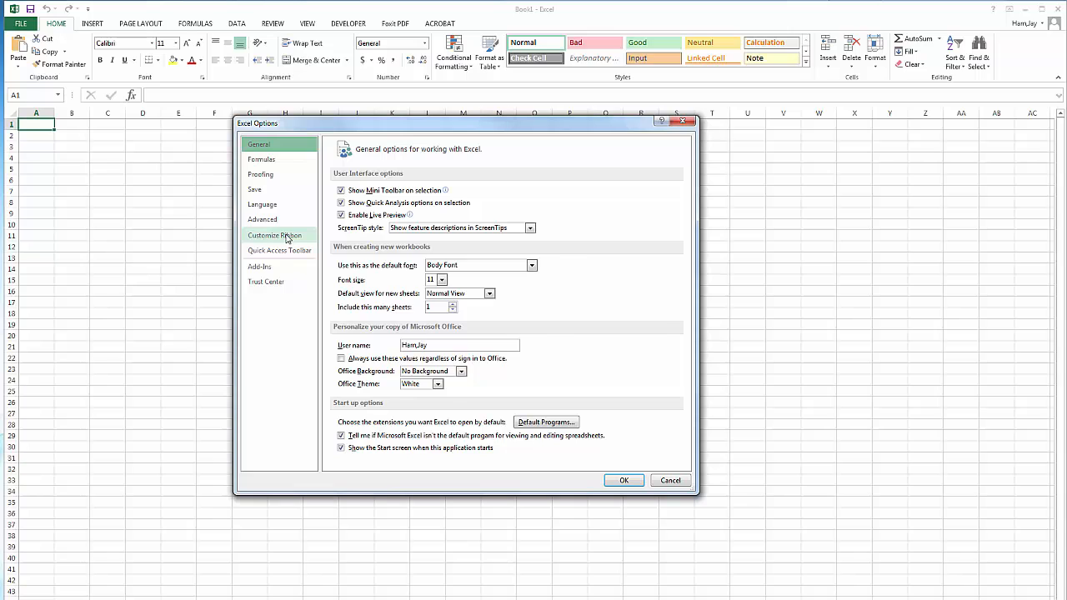
click(274, 235)
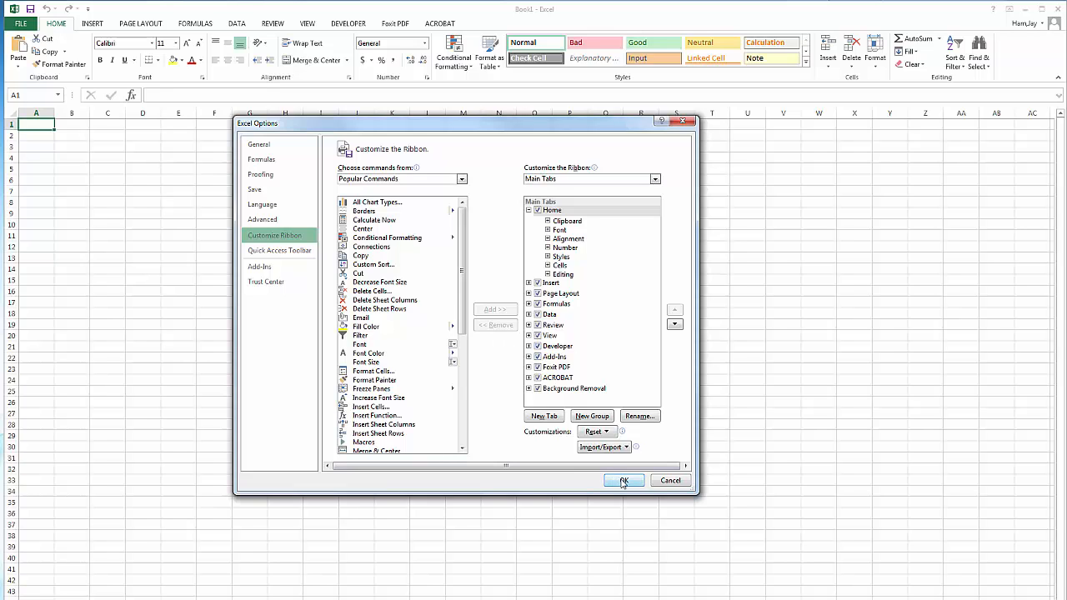
click(623, 481)
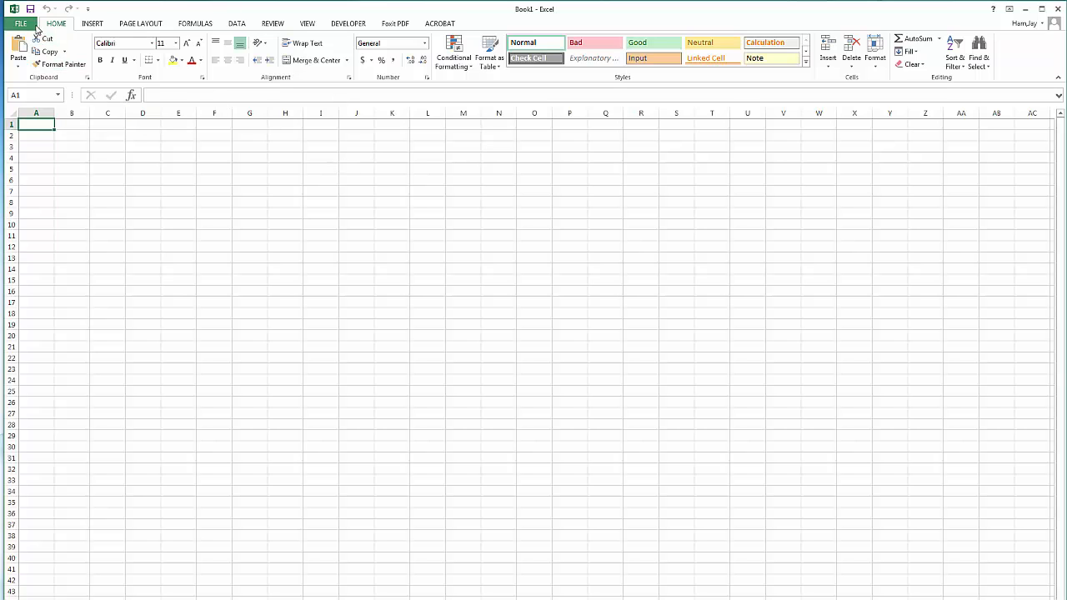
Step: Open Wet_Bulb_macro_4 from the recent workbooks list and select cell F7
click(25, 22)
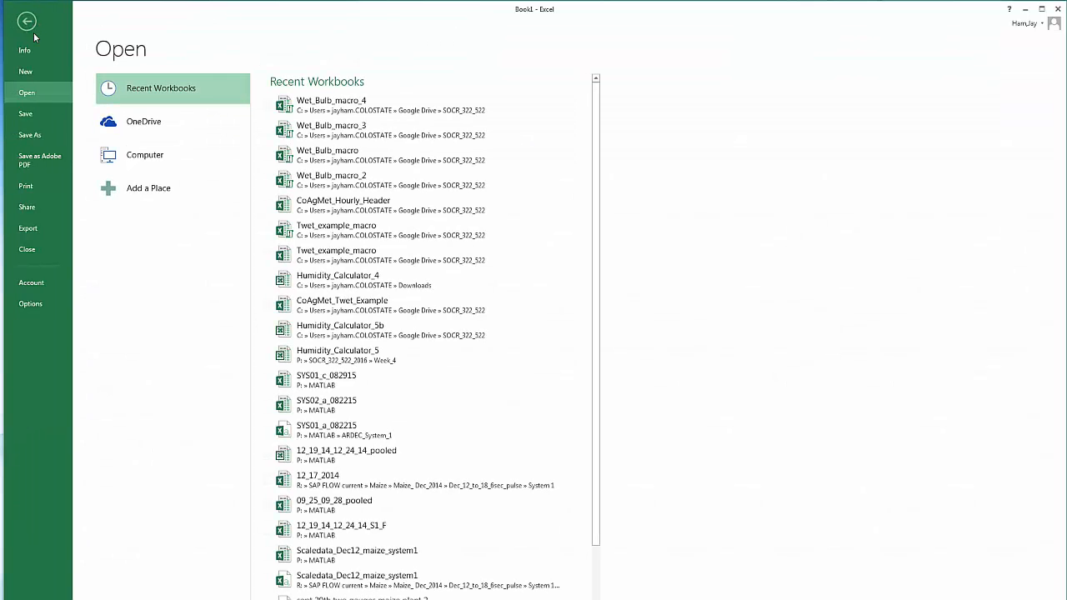
mouse_move(333, 110)
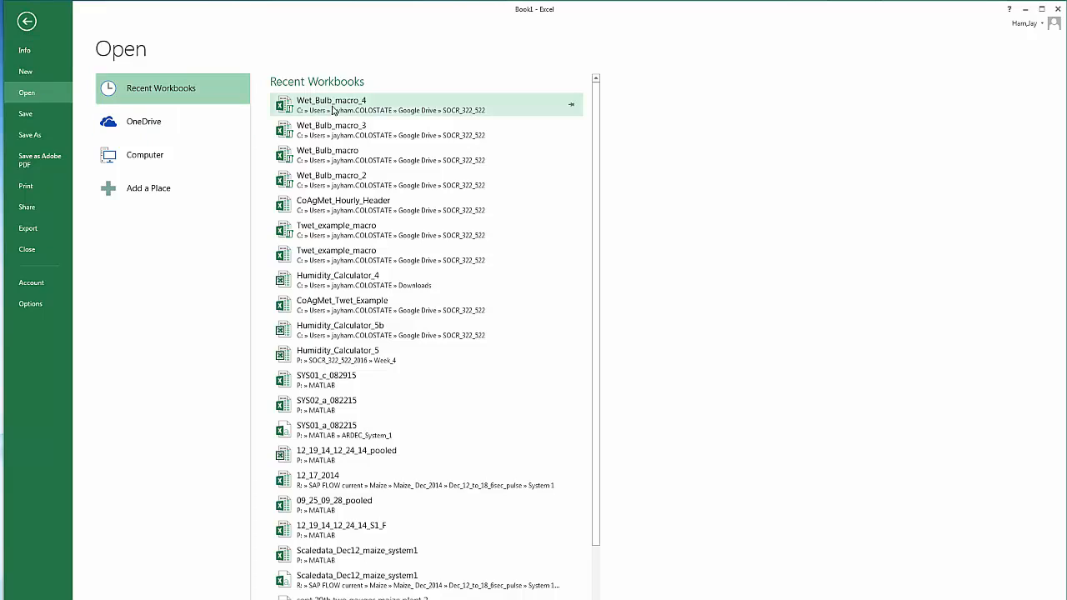
mouse_move(350, 109)
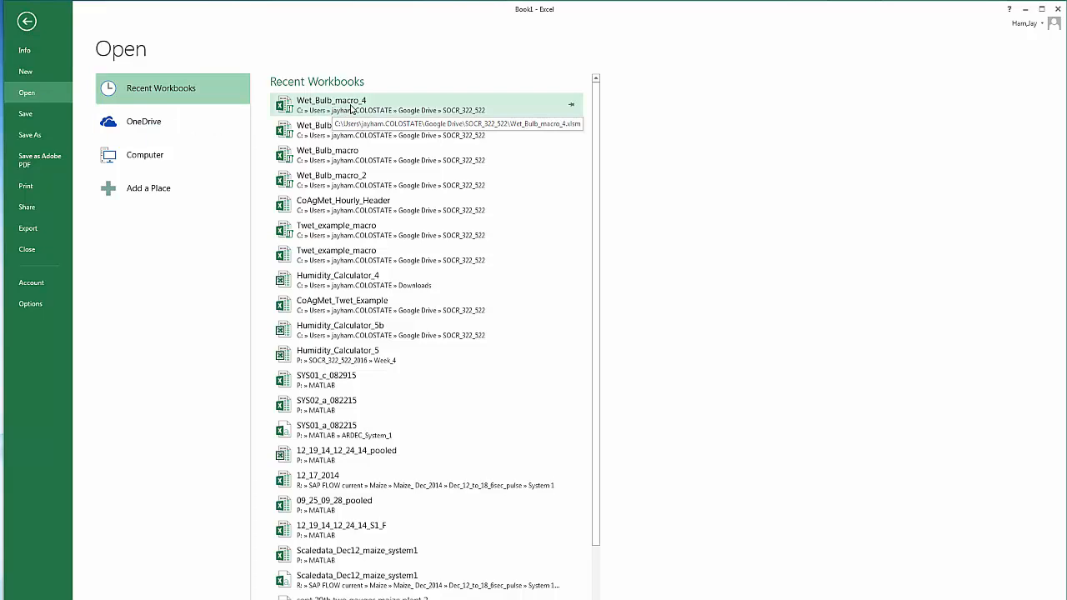
mouse_move(355, 107)
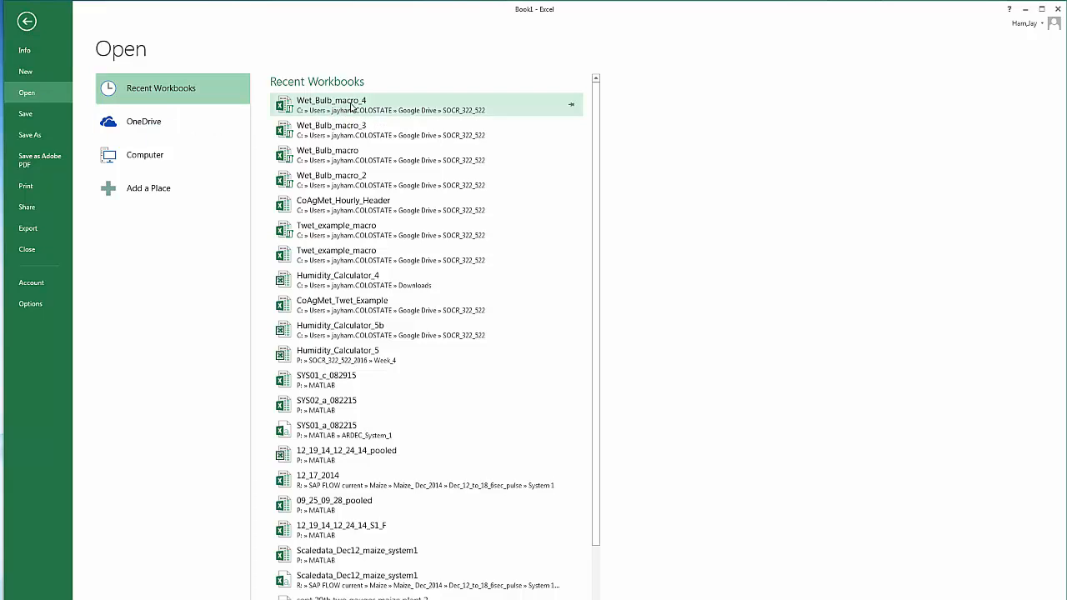
click(341, 104)
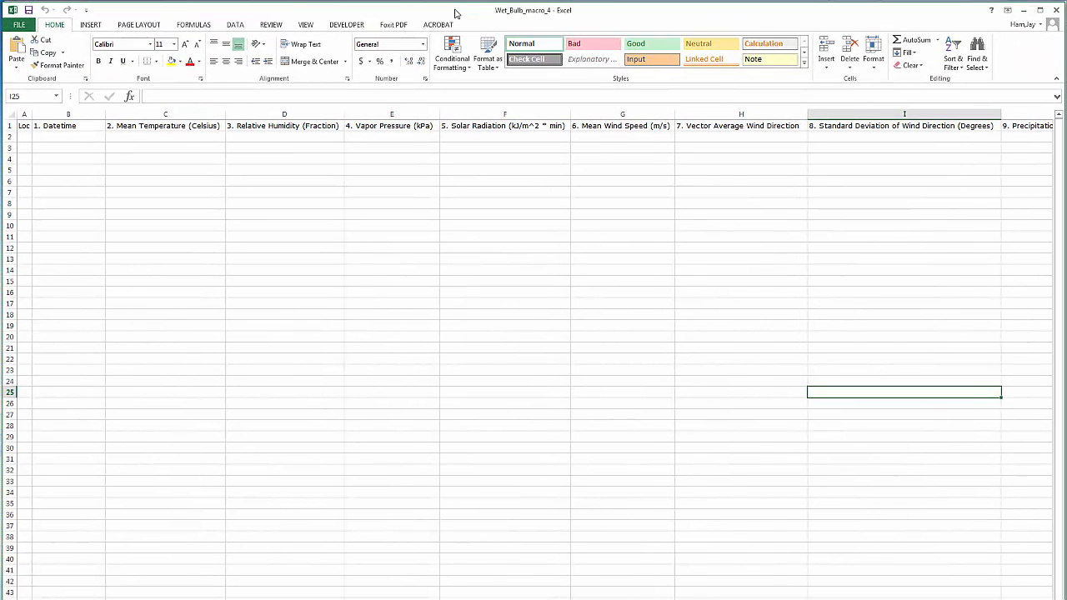
mouse_move(488, 177)
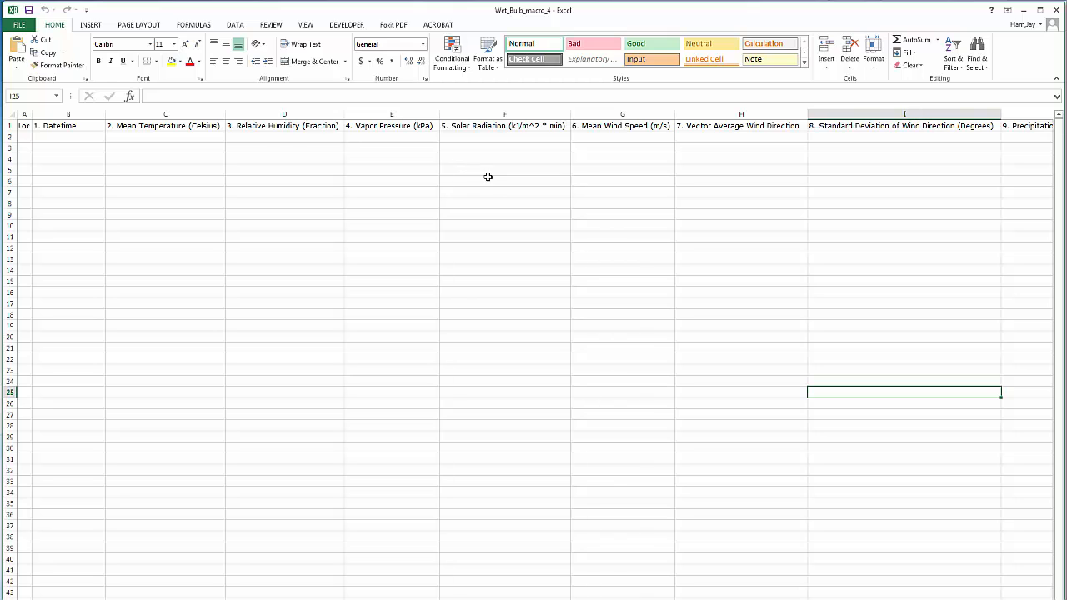
click(505, 192)
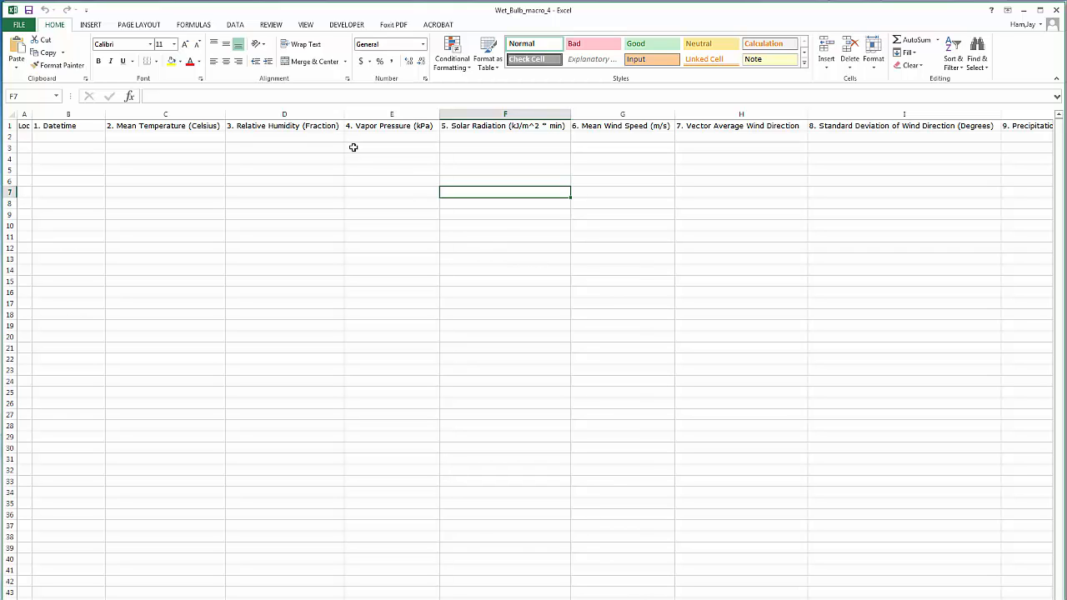
mouse_move(517, 277)
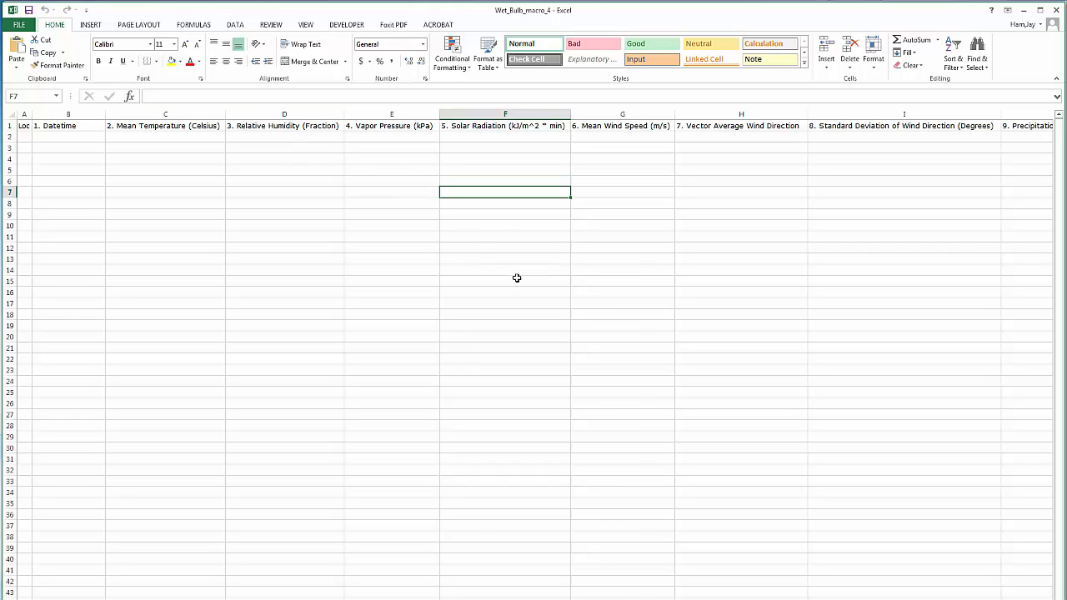
mouse_move(406, 252)
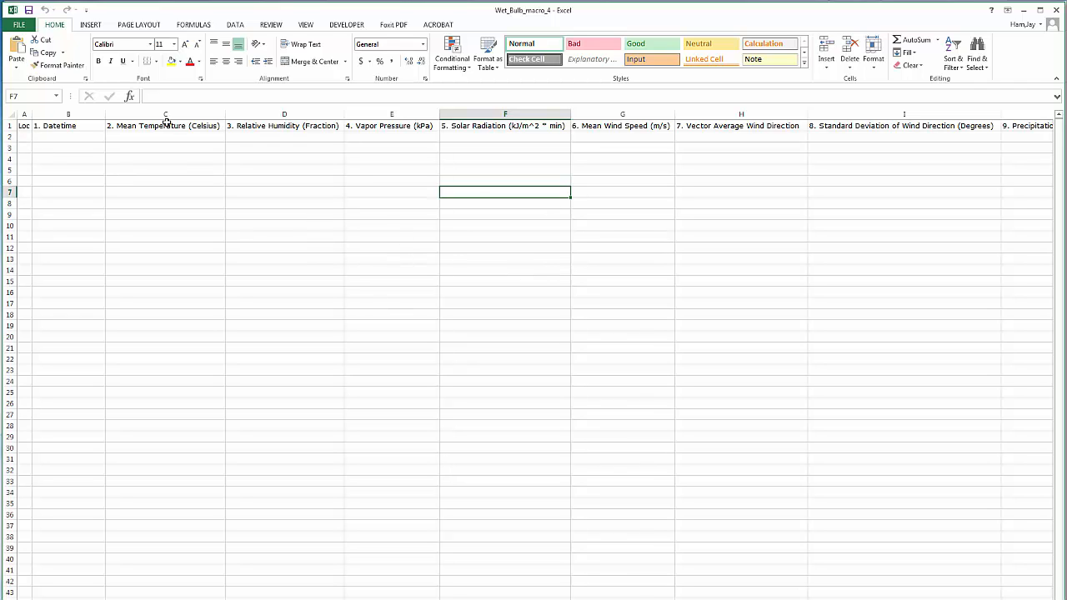
mouse_move(369, 411)
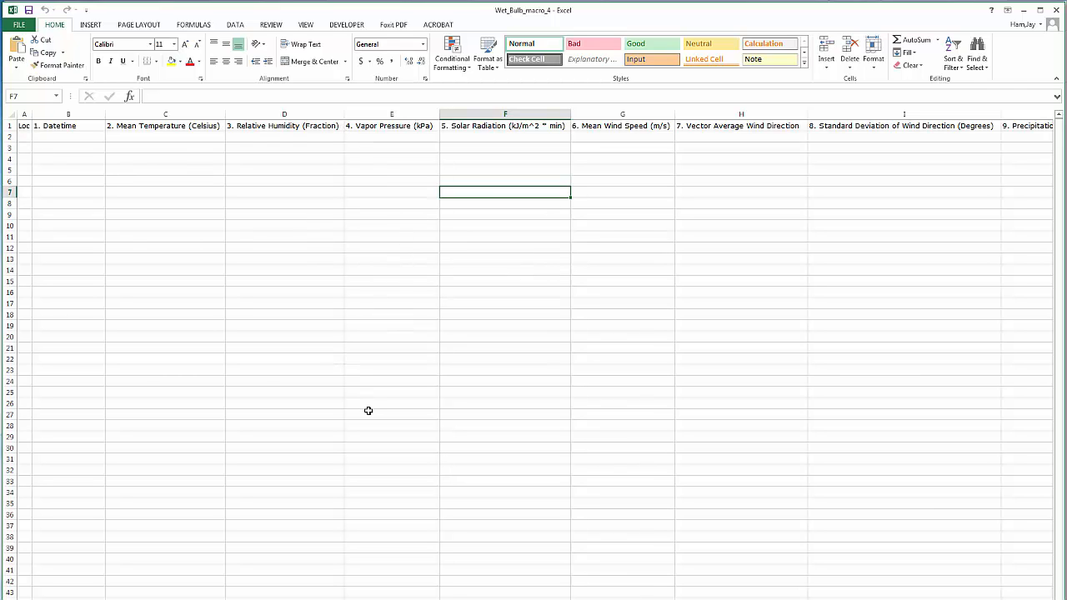
mouse_move(261, 321)
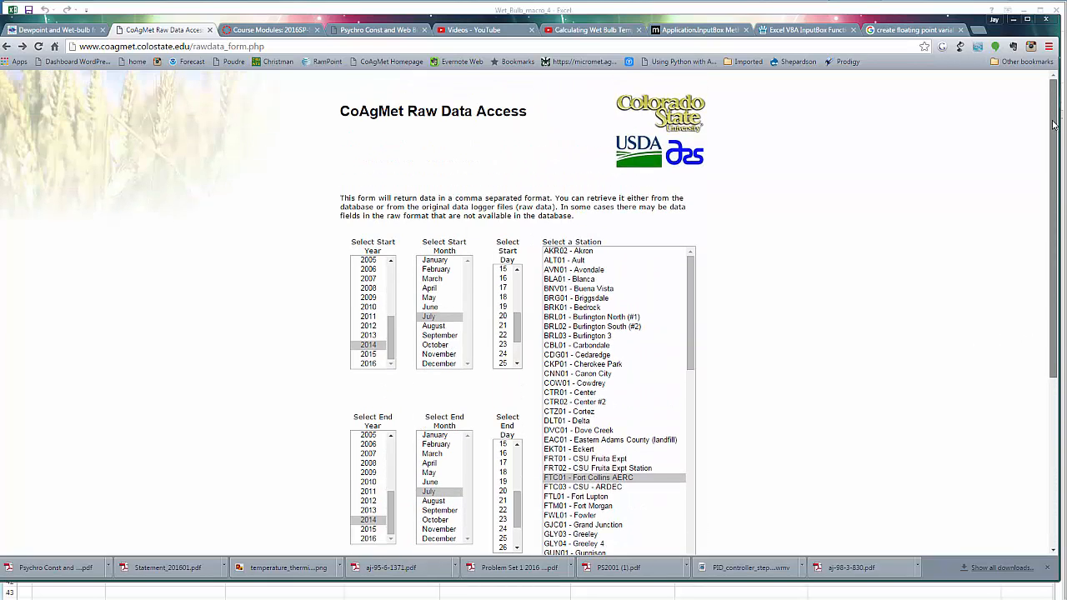
Step: Submit the CoAgMet form with July 2014, FTC01 Fort Collins AERC and Hourly selected
scroll(down, 3)
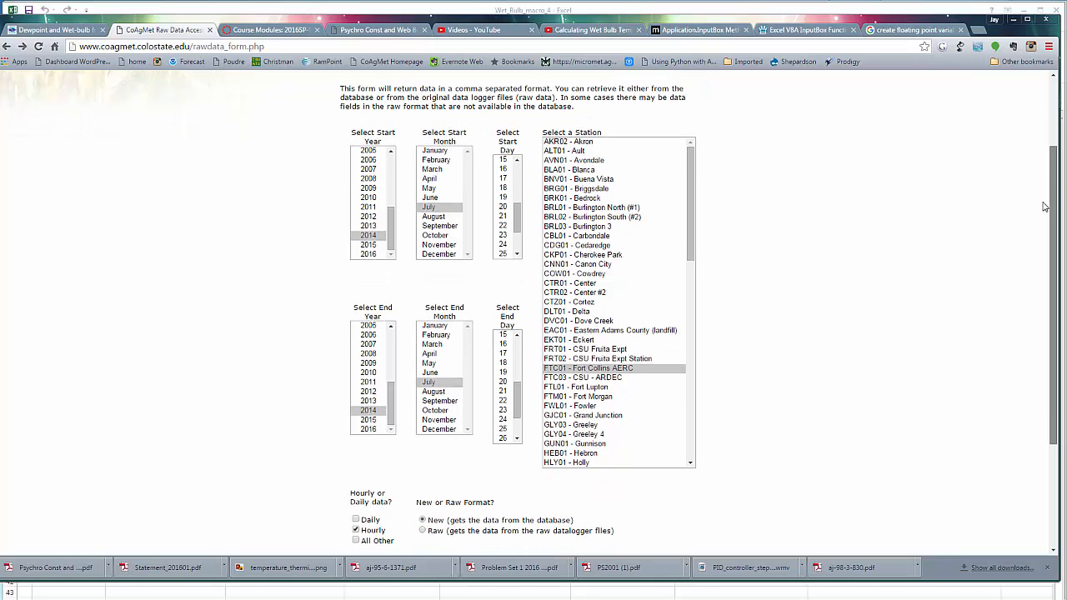
scroll(down, 3)
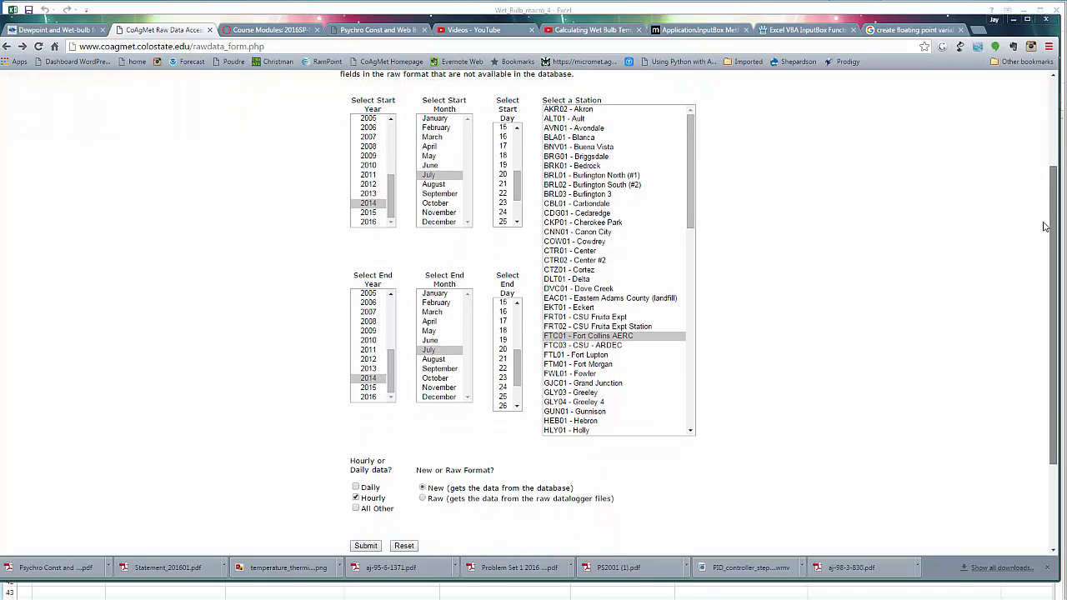
scroll(down, 3)
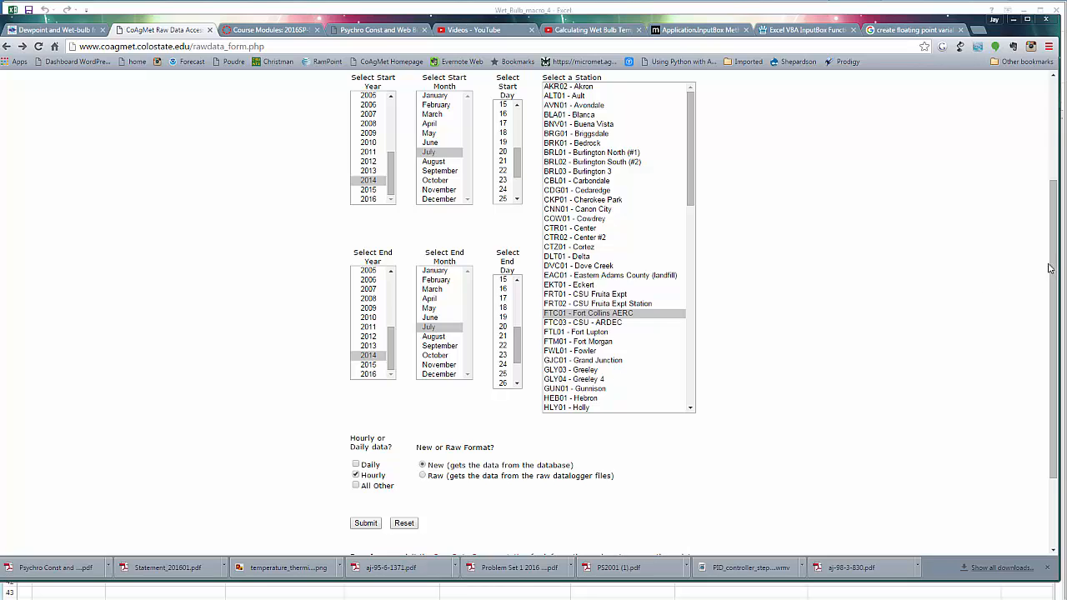
scroll(down, 3)
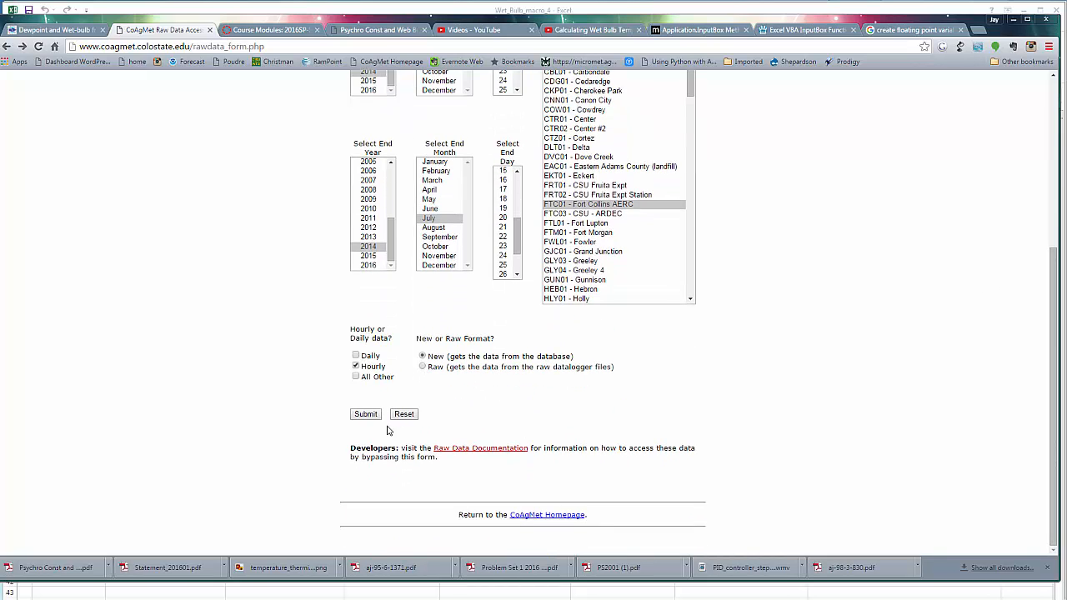
click(365, 414)
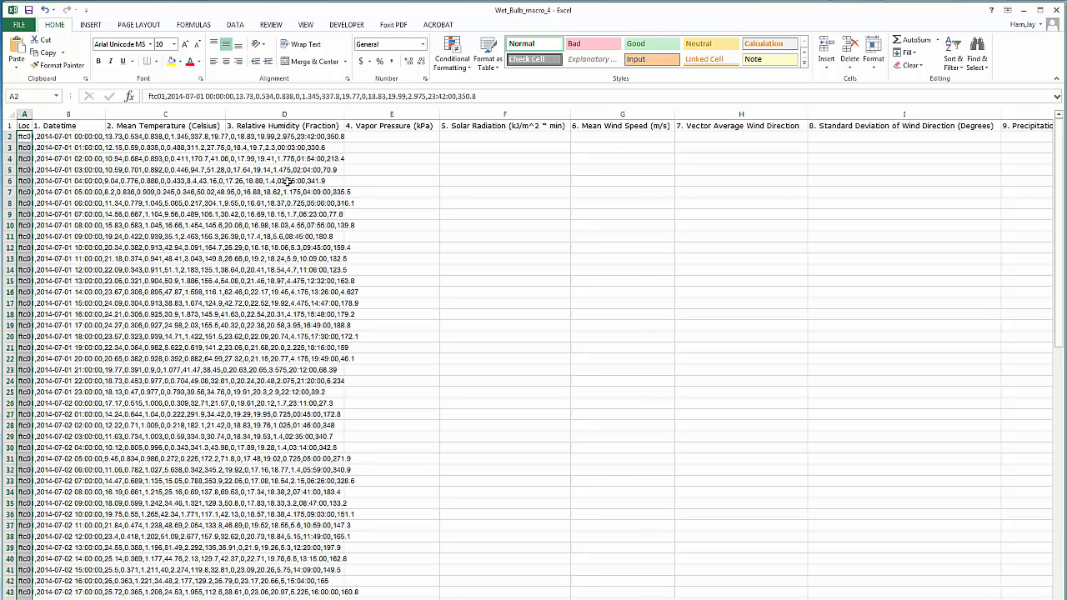
Step: Split column A with Text to Columns, using comma as the delimiter
click(234, 24)
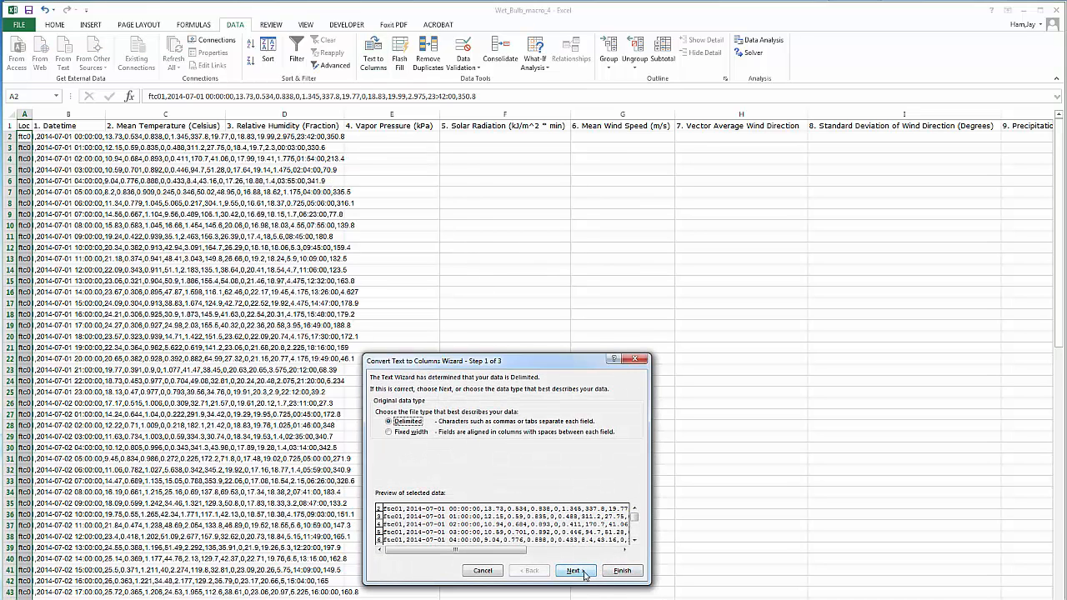
click(575, 571)
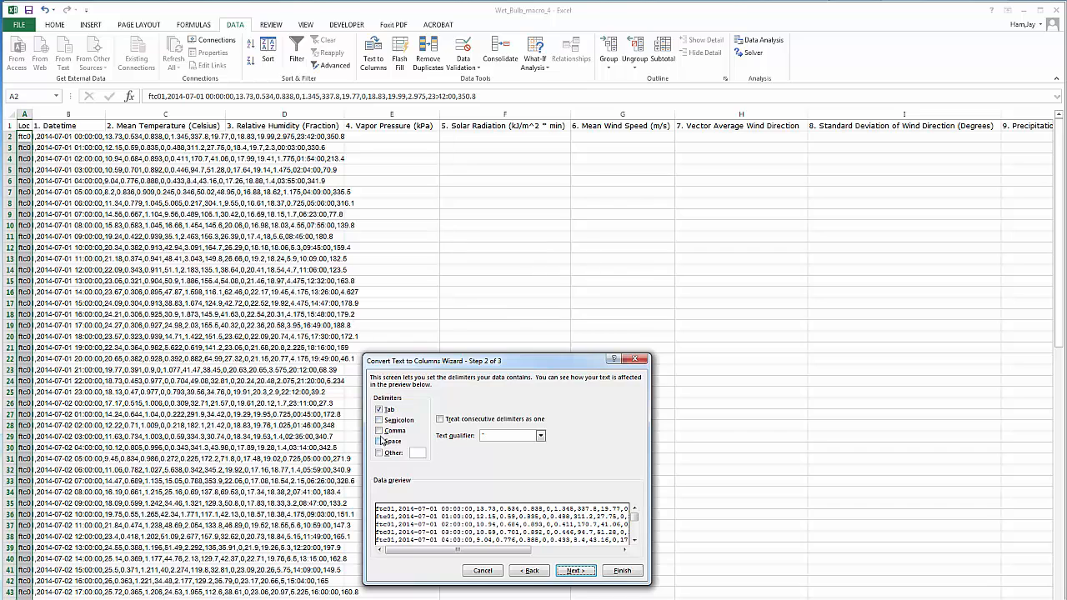
click(378, 435)
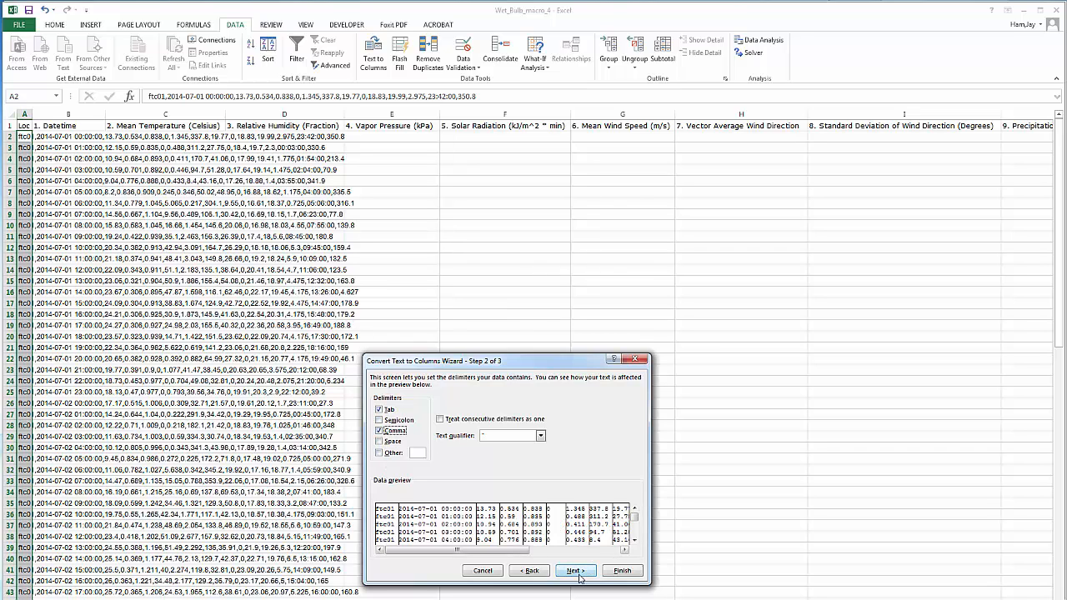
click(574, 570)
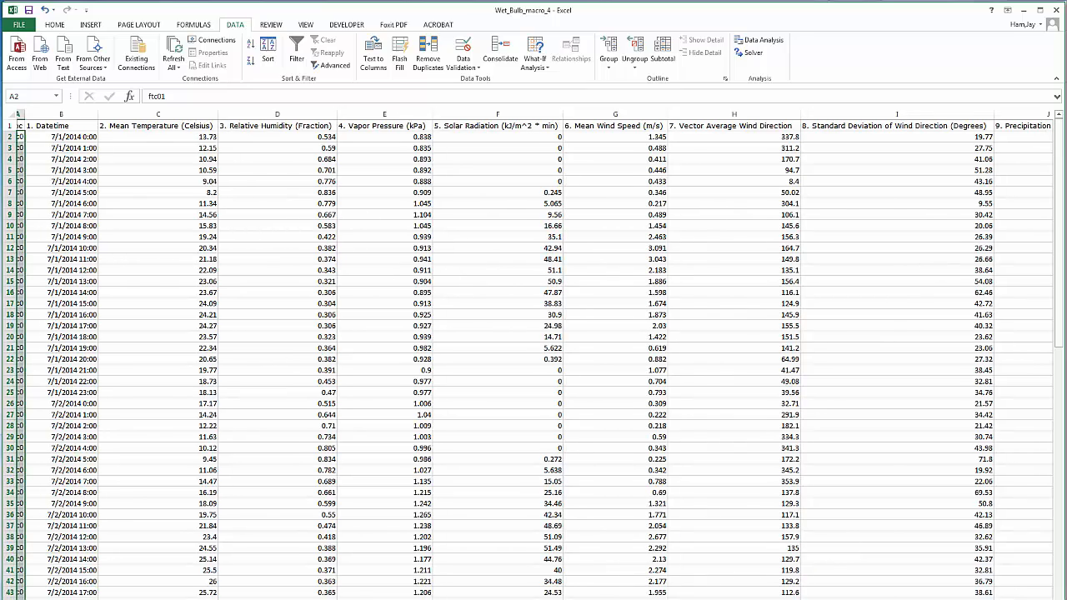
scroll(right, 3)
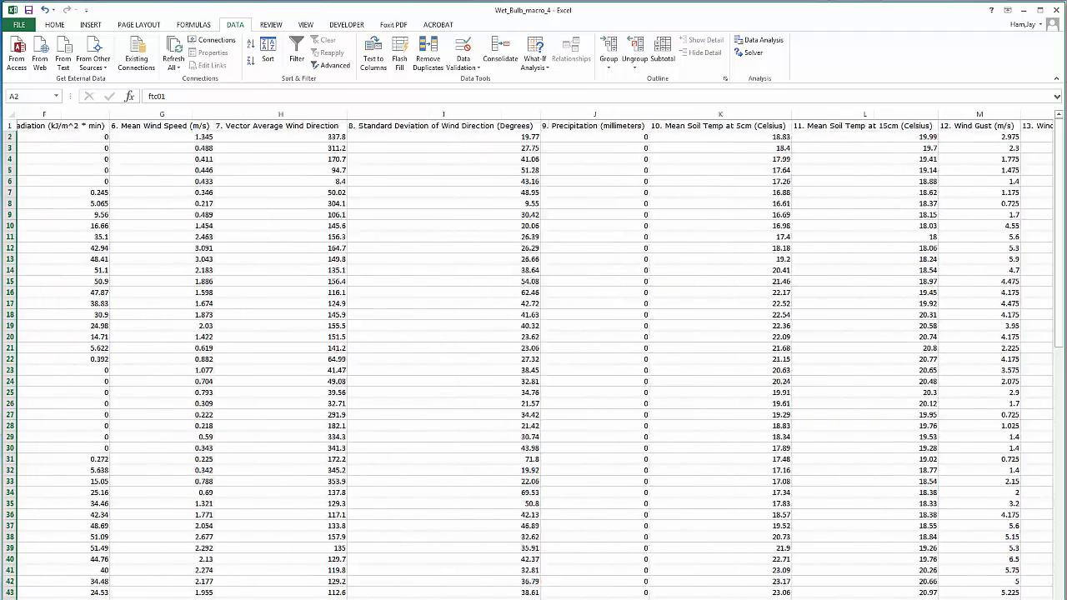
scroll(left, 3)
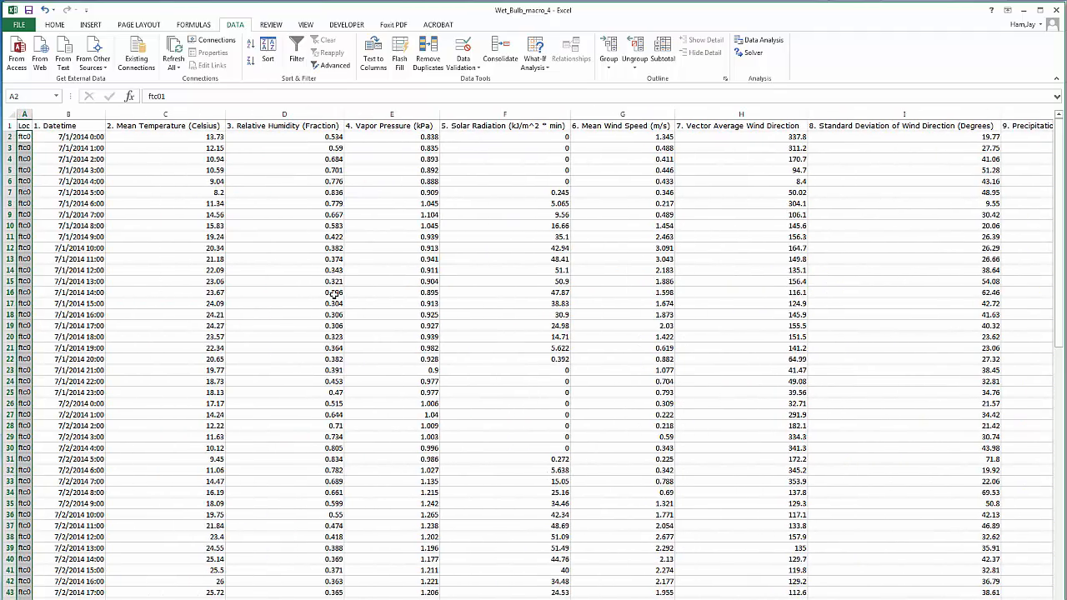
mouse_move(387, 303)
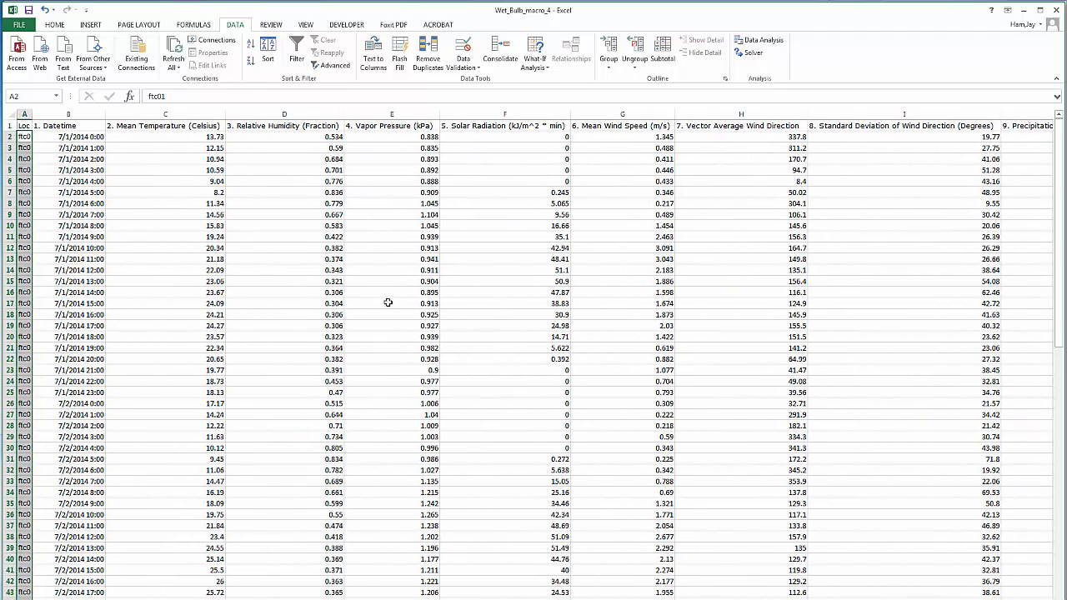
mouse_move(382, 298)
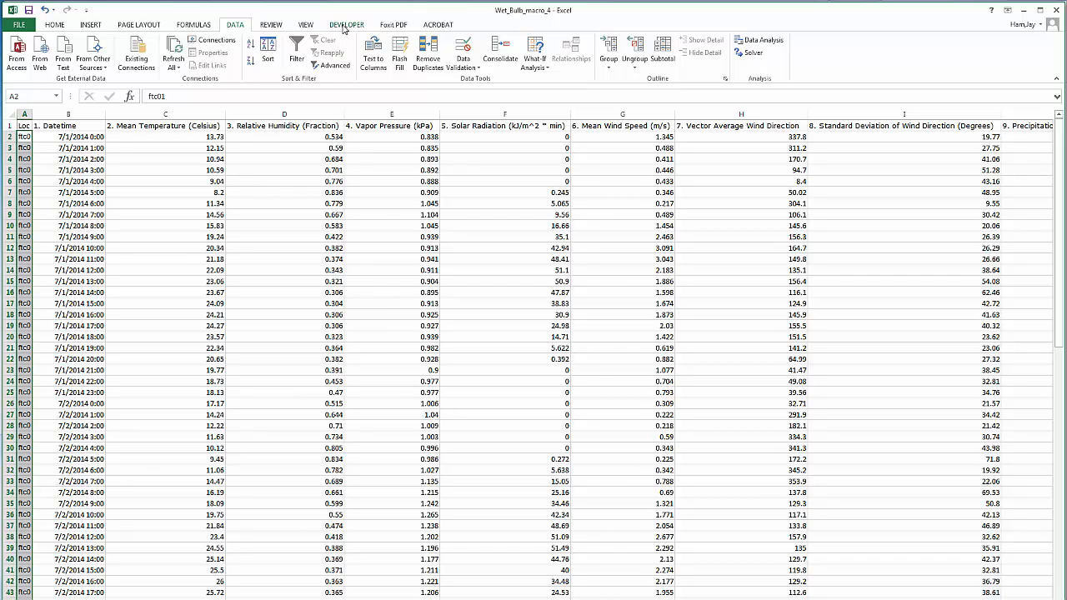
Step: Run the Twet macro from the Macros list with a site elevation of 1525
click(359, 24)
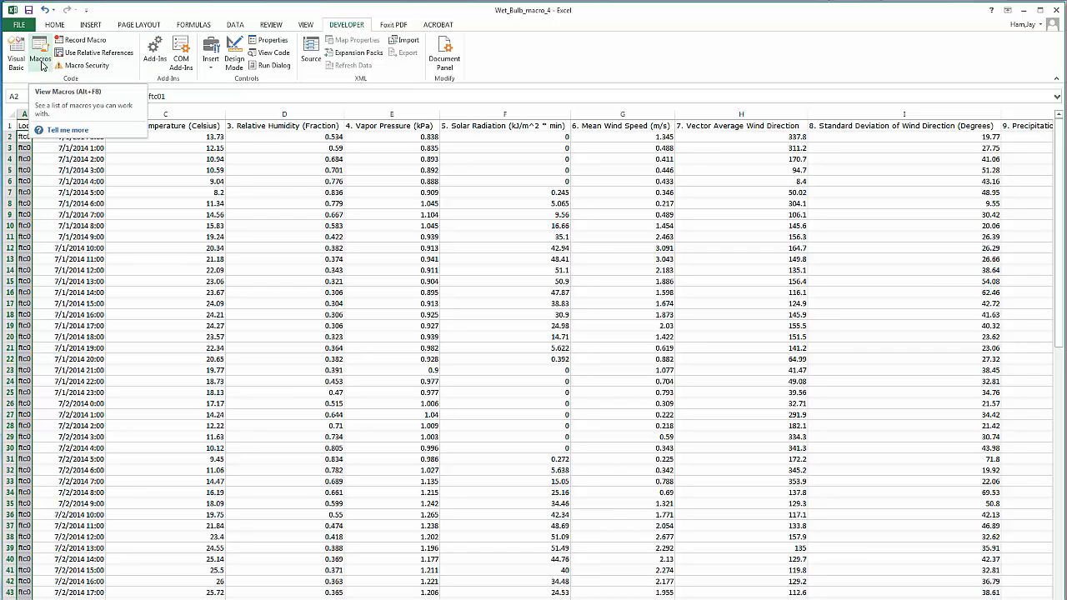
click(41, 47)
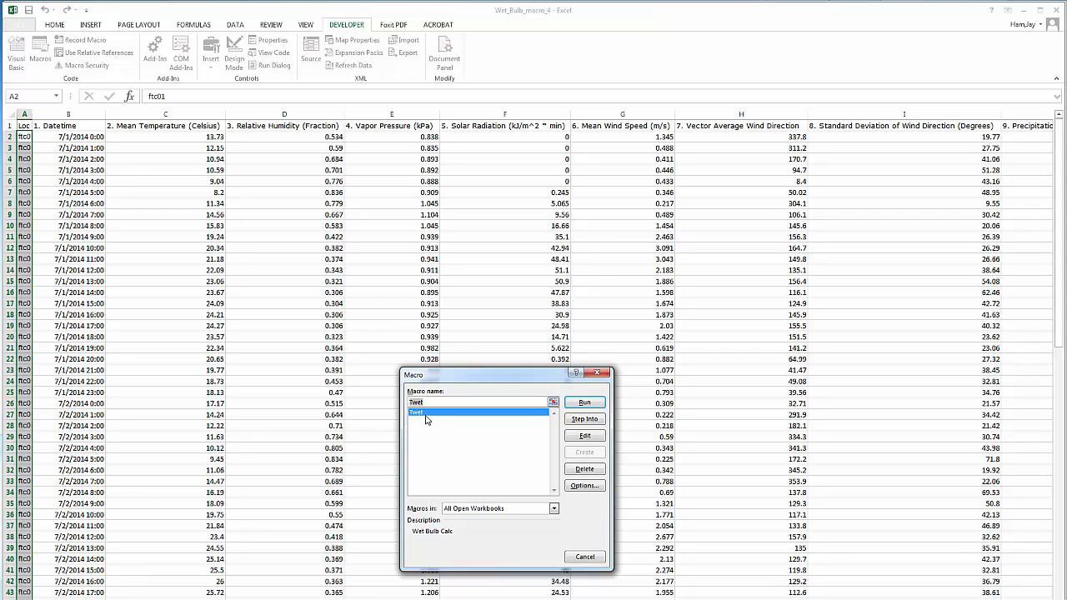
click(585, 402)
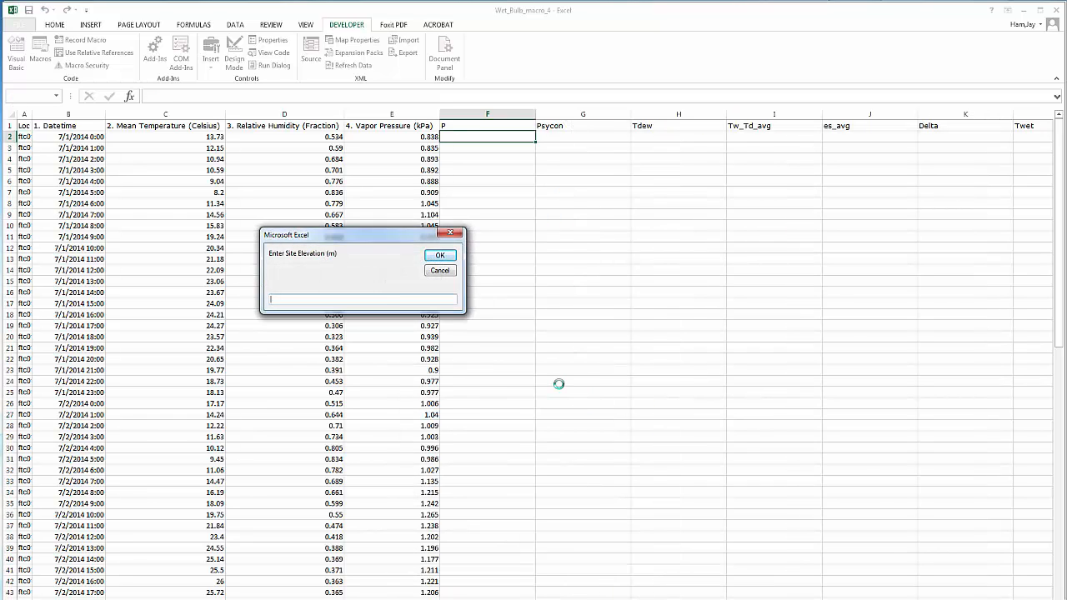
mouse_move(988, 140)
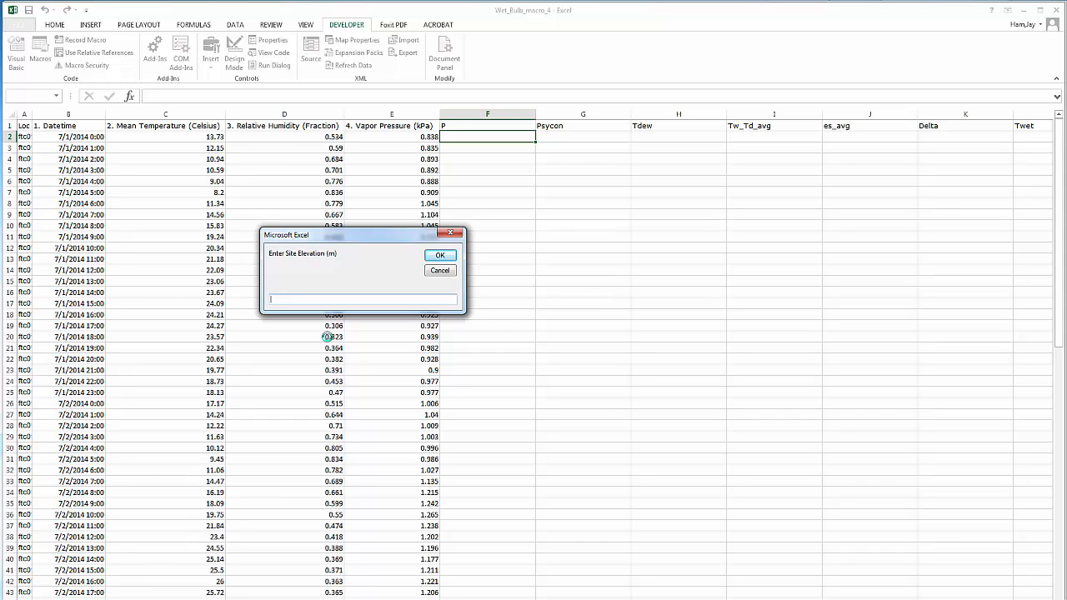
text(1)
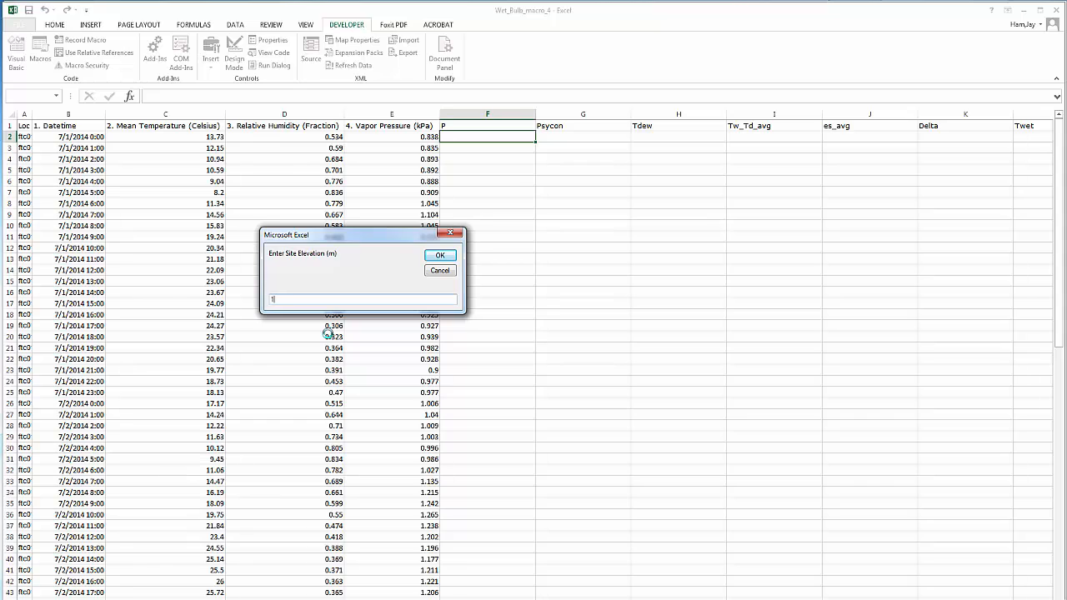
text(525)
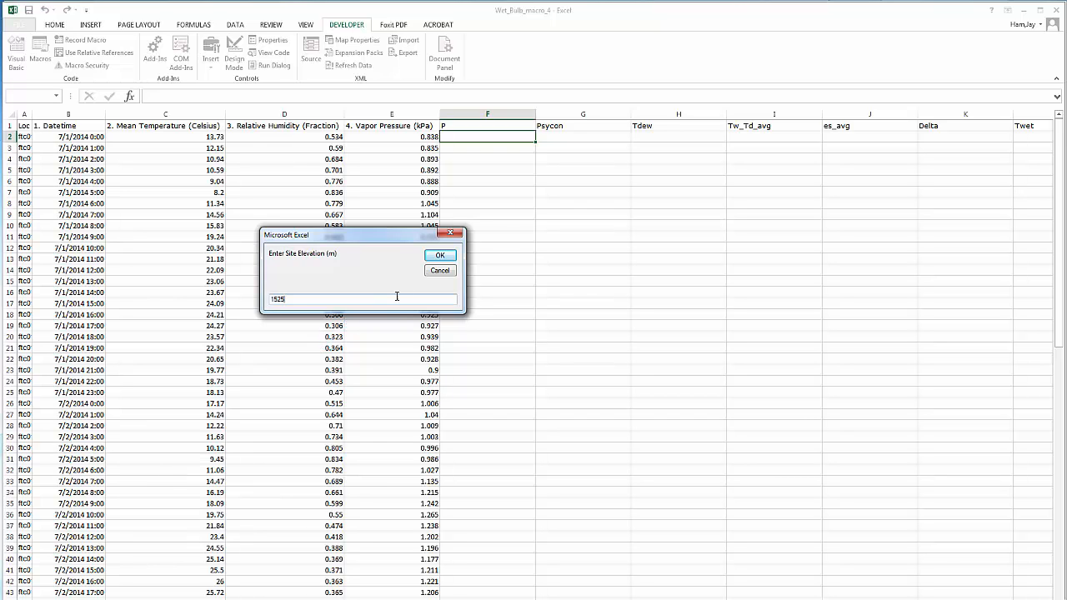
click(440, 256)
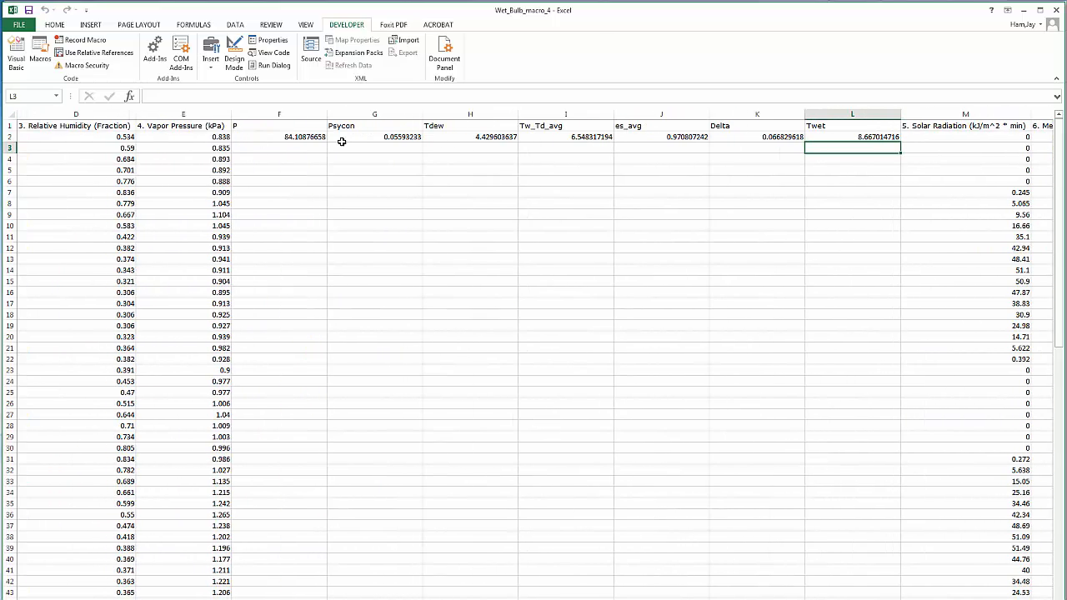
mouse_move(451, 139)
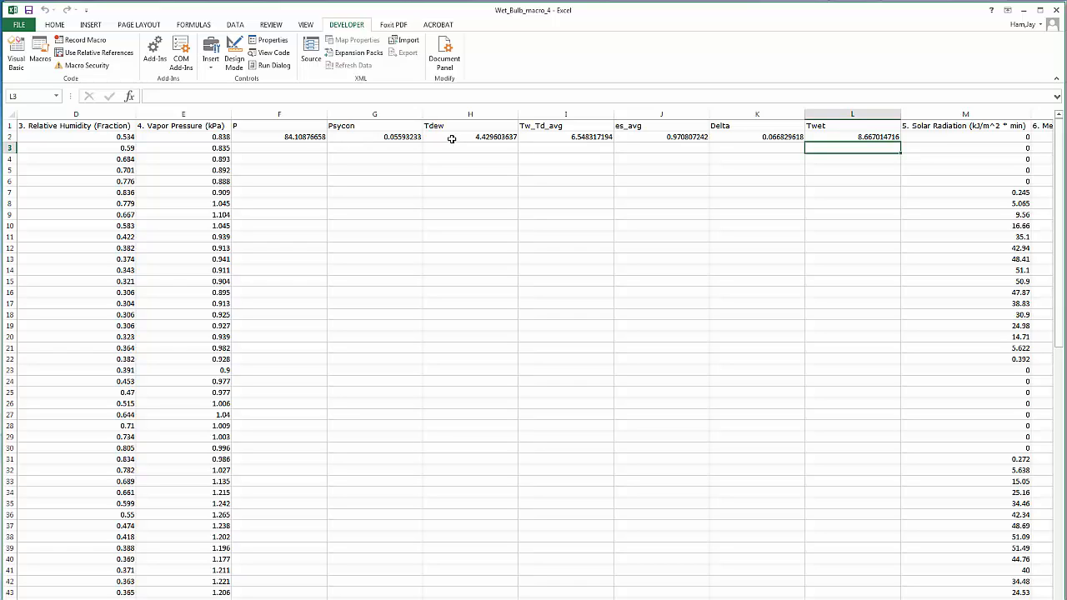
mouse_move(613, 148)
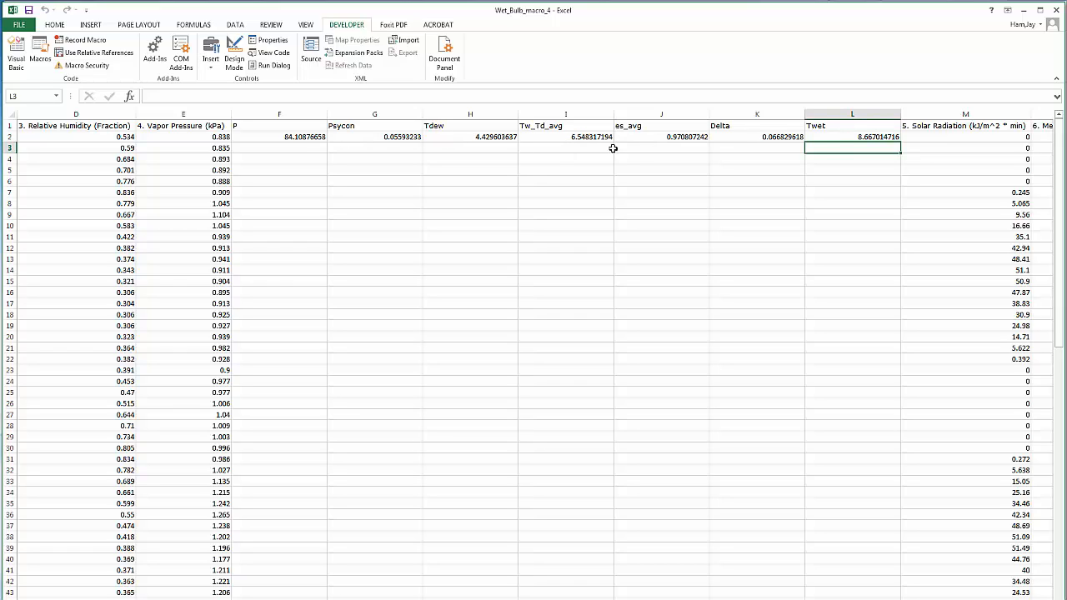
mouse_move(856, 136)
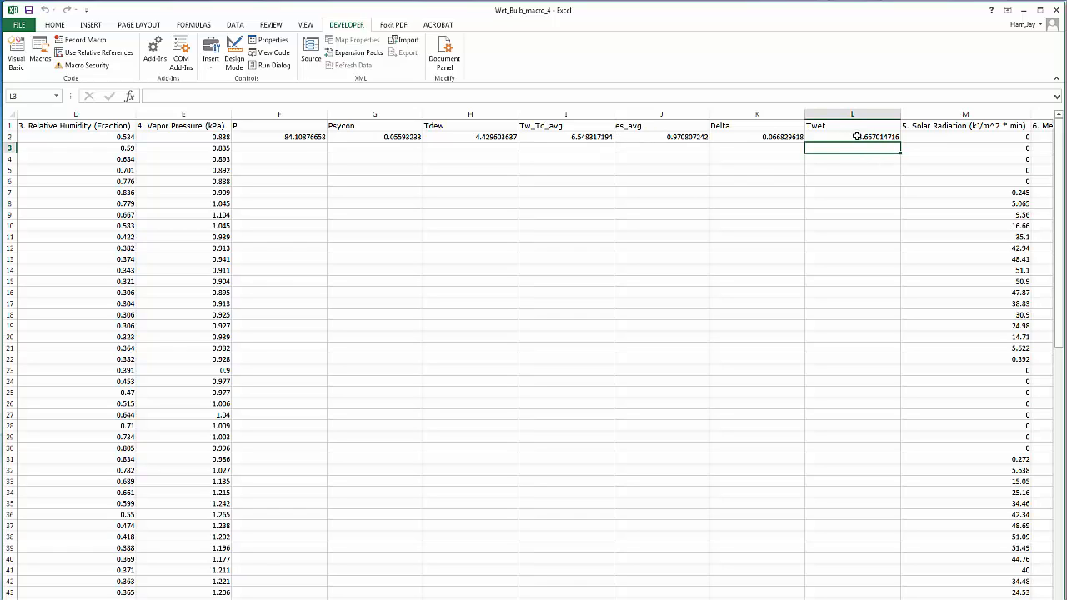
mouse_move(461, 225)
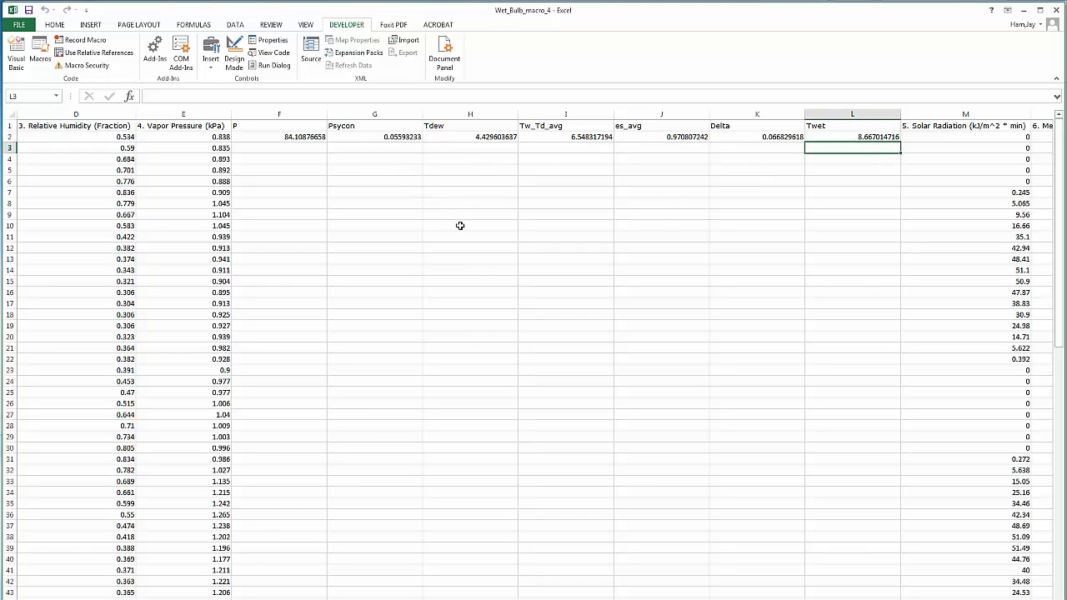
mouse_move(281, 14)
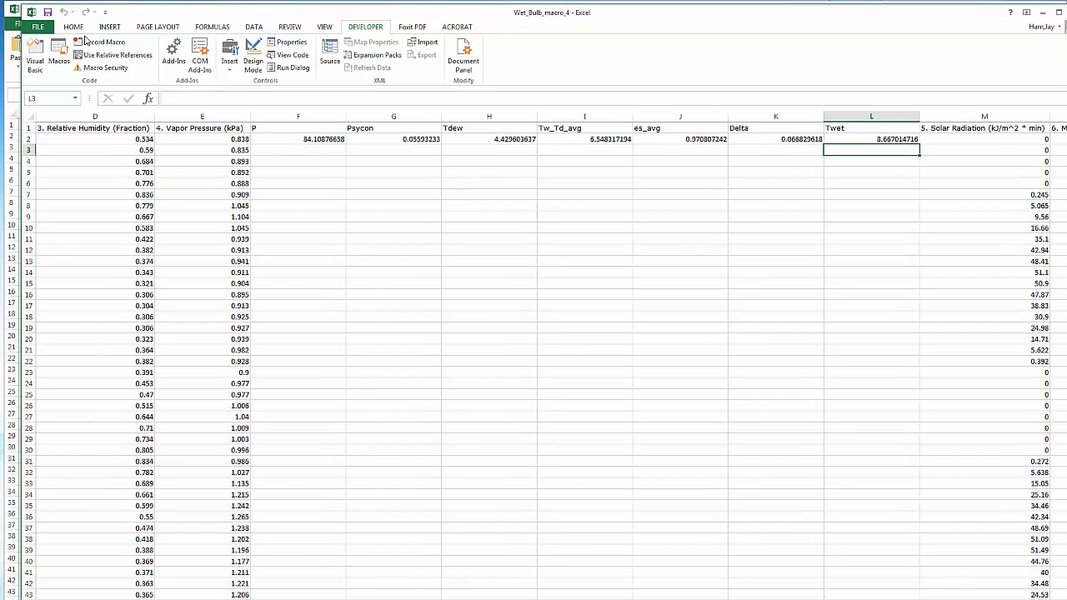
Step: Open the File backstage Info page for Wet_Bulb_macro_4
click(34, 27)
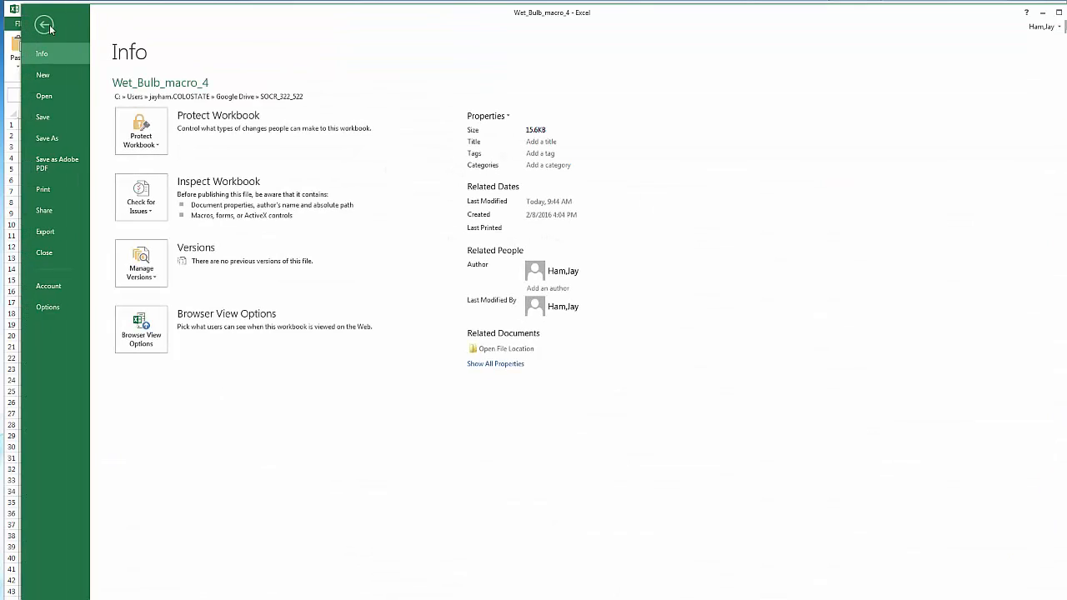
mouse_move(53, 298)
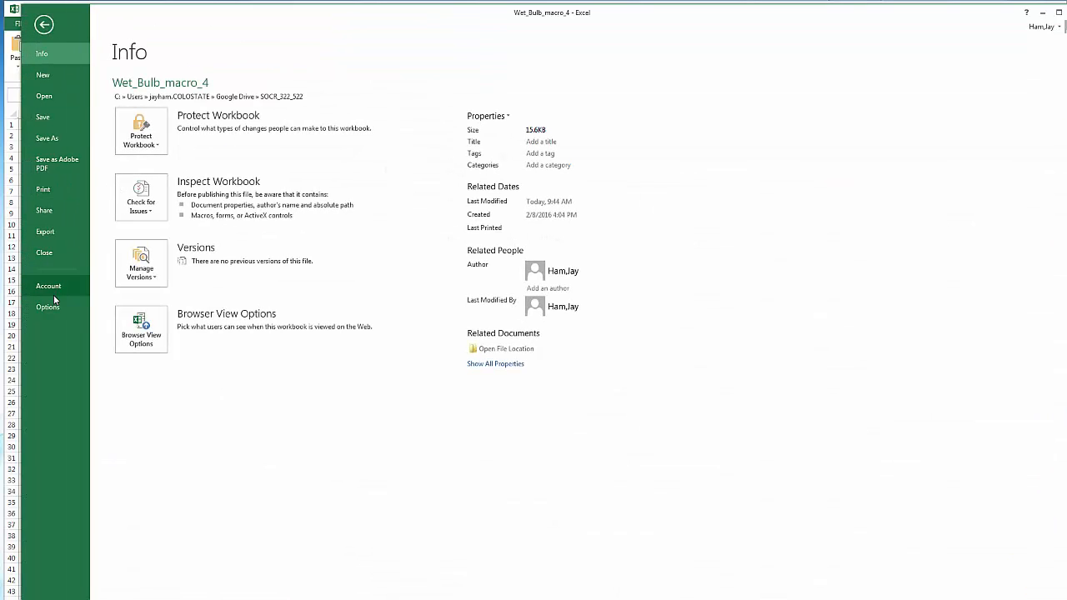
Step: View the Formulas calculation options in Excel Options and cancel without changes
click(47, 308)
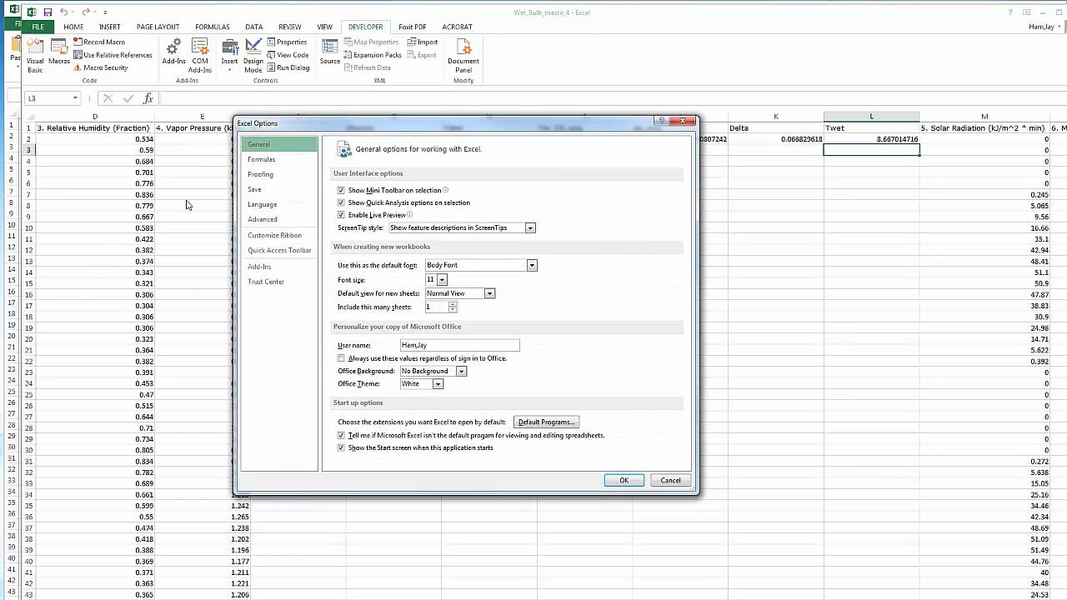
click(261, 159)
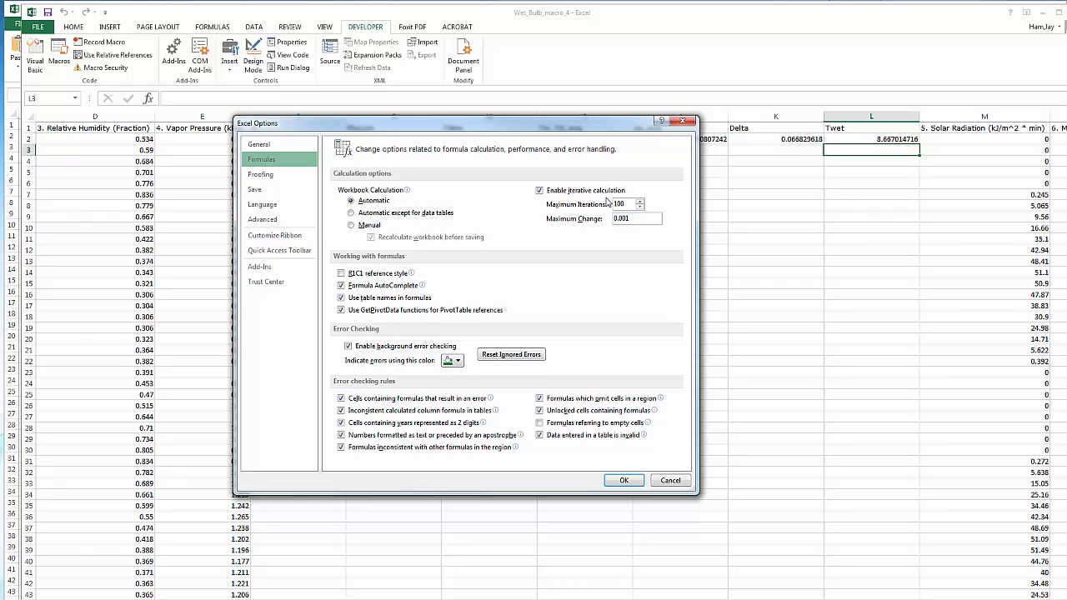
mouse_move(615, 460)
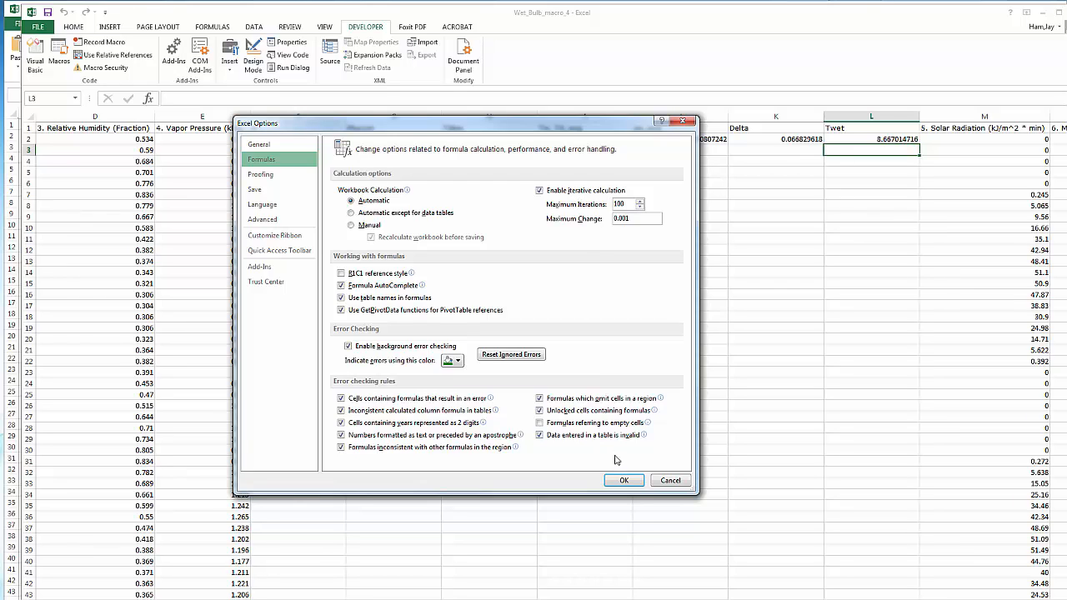
mouse_move(671, 480)
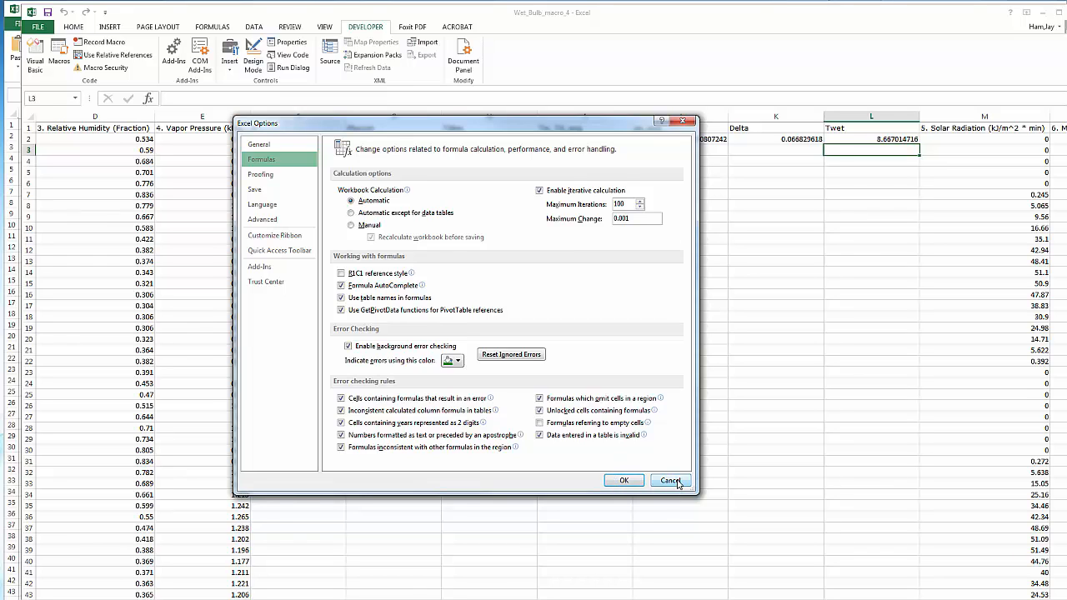
click(669, 481)
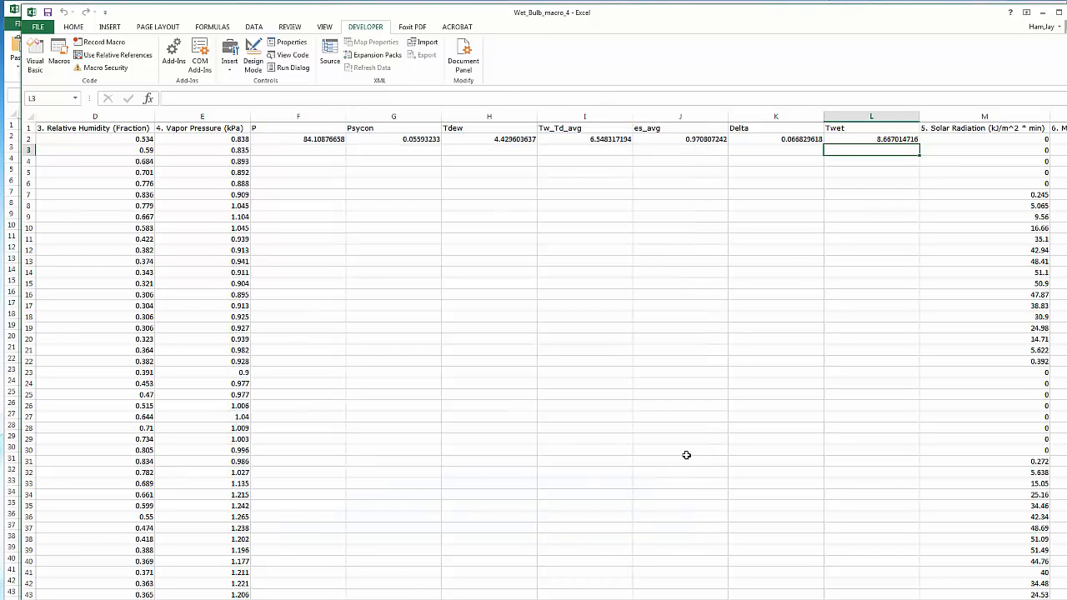
mouse_move(669, 442)
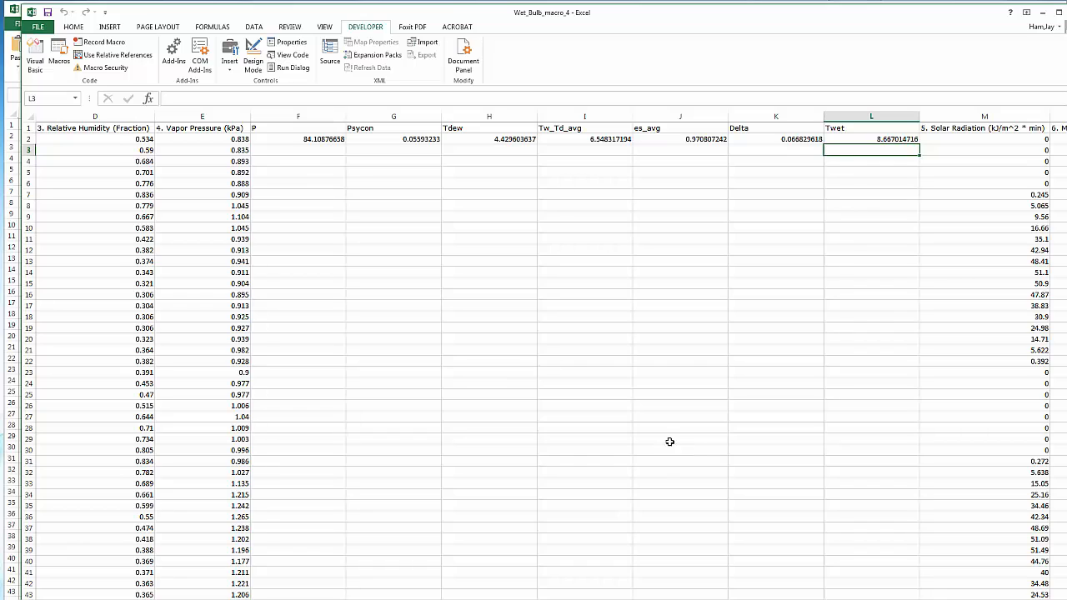
Step: Fill the row 2 P-through-Twet results (F2:L2) down all rows and check them
click(298, 139)
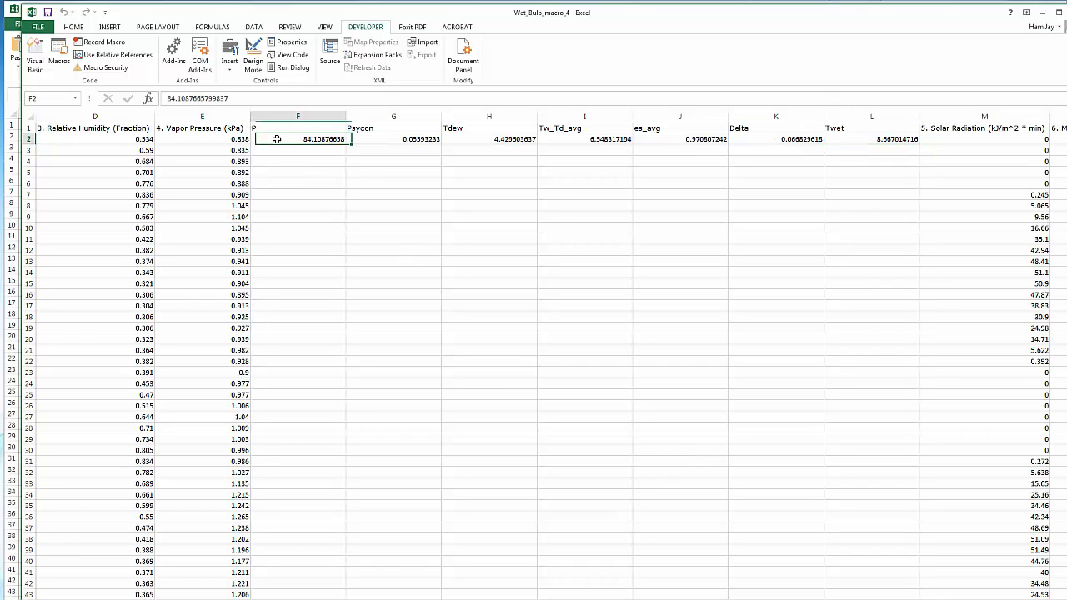
drag(298, 138, 775, 138)
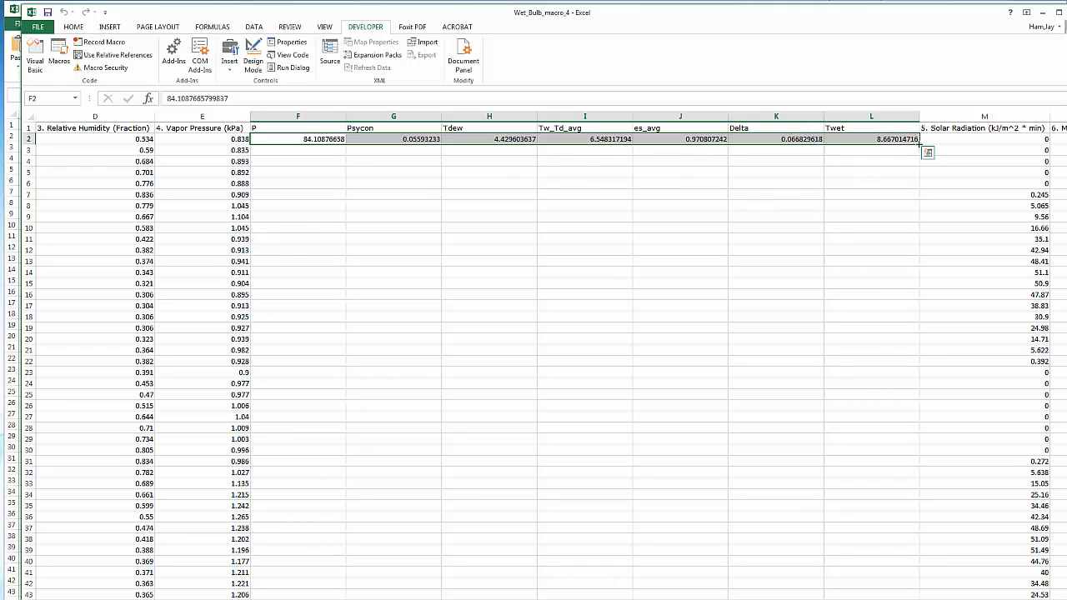
mouse_move(923, 150)
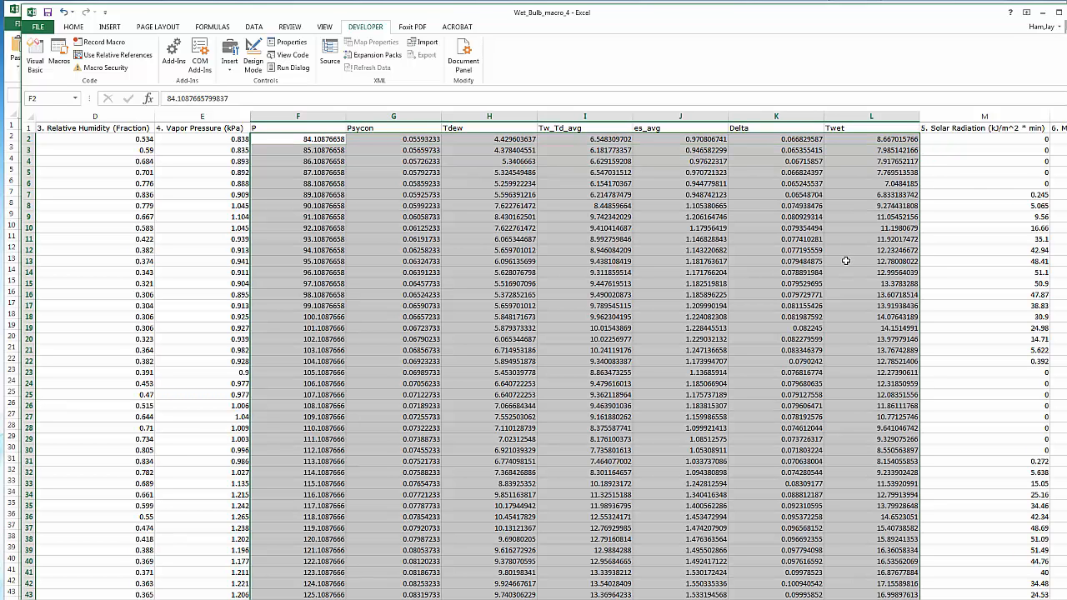
scroll(down, 3)
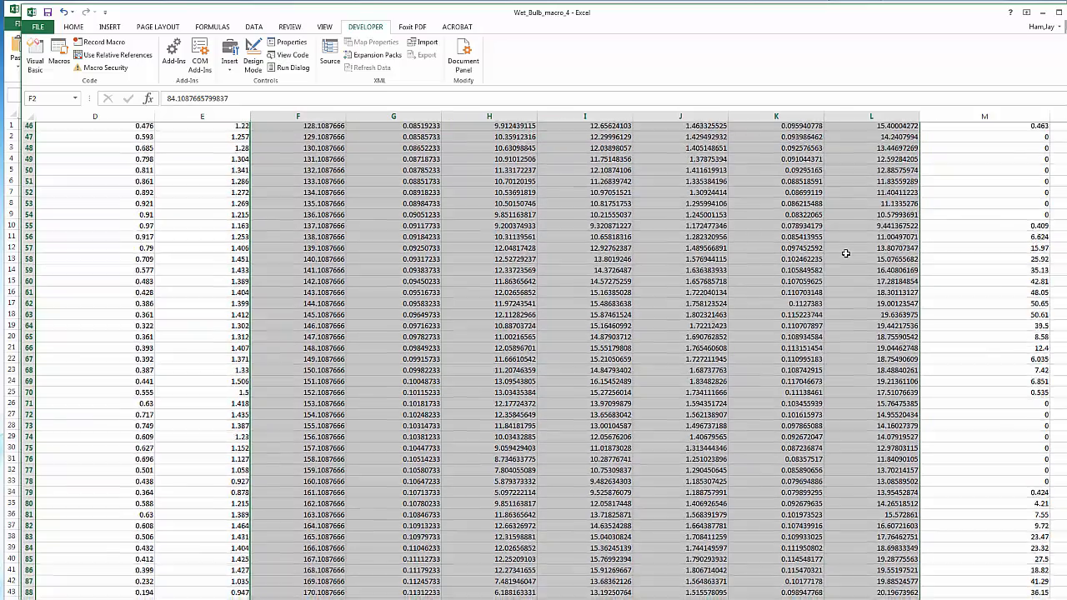
scroll(up, 3)
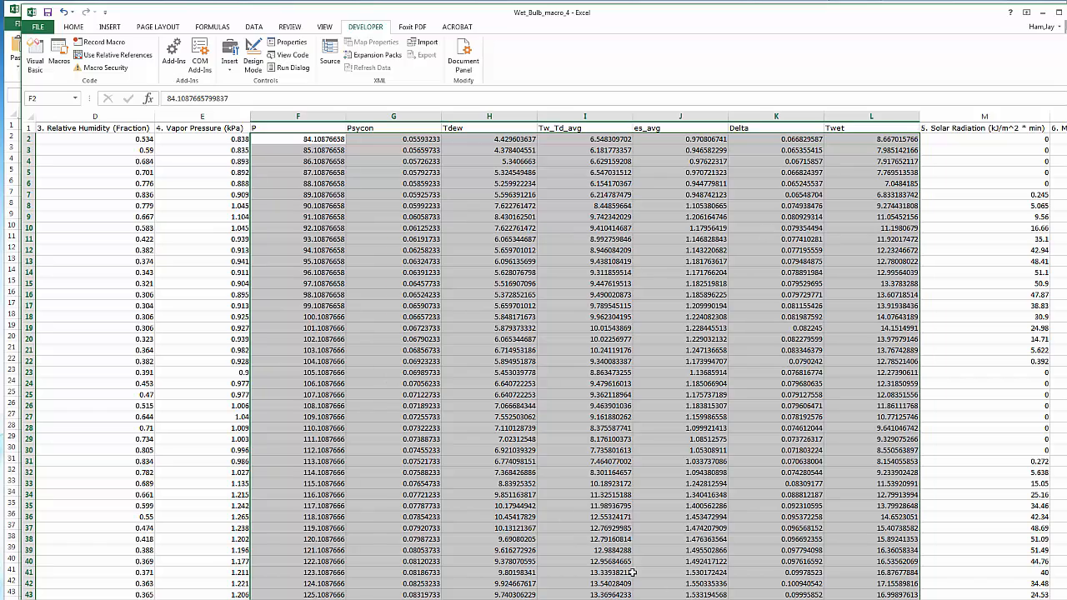
scroll(left, 3)
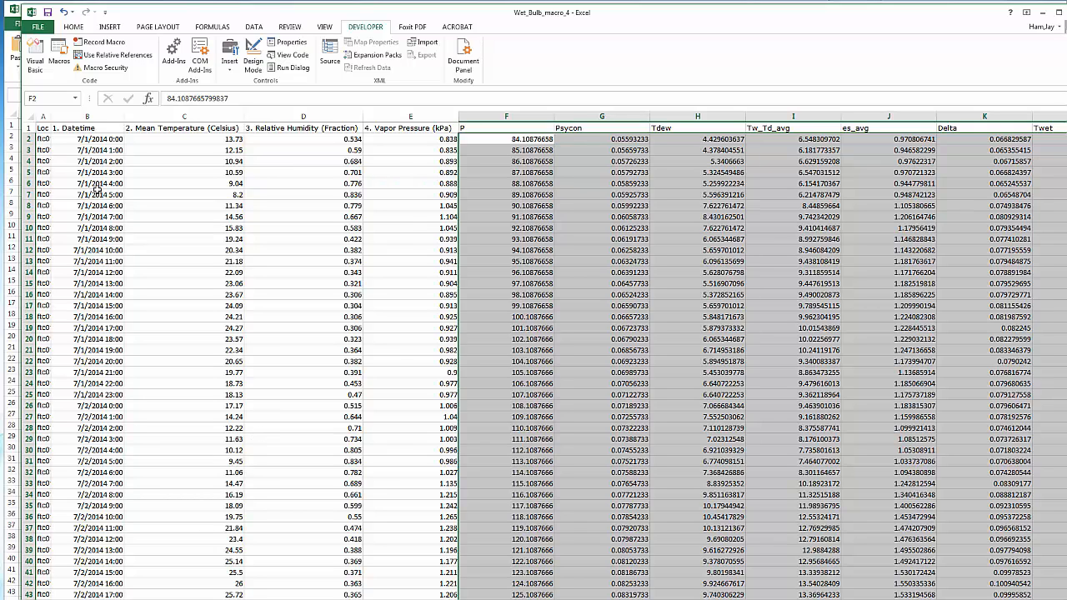
Step: Select the Datetime, Mean Temperature, Tdew and Twet columns together
click(86, 127)
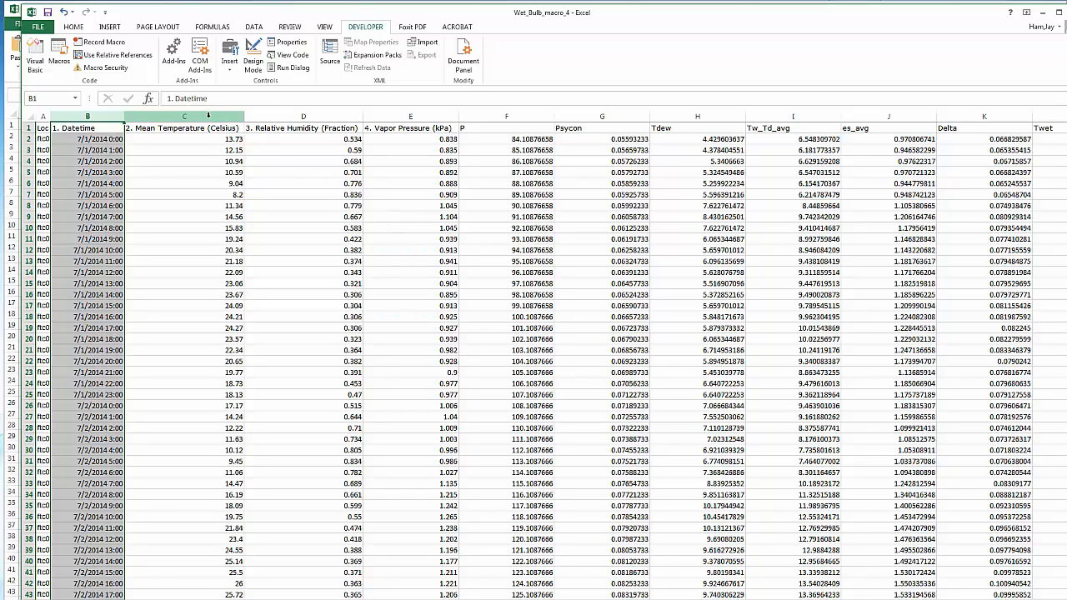
click(184, 117)
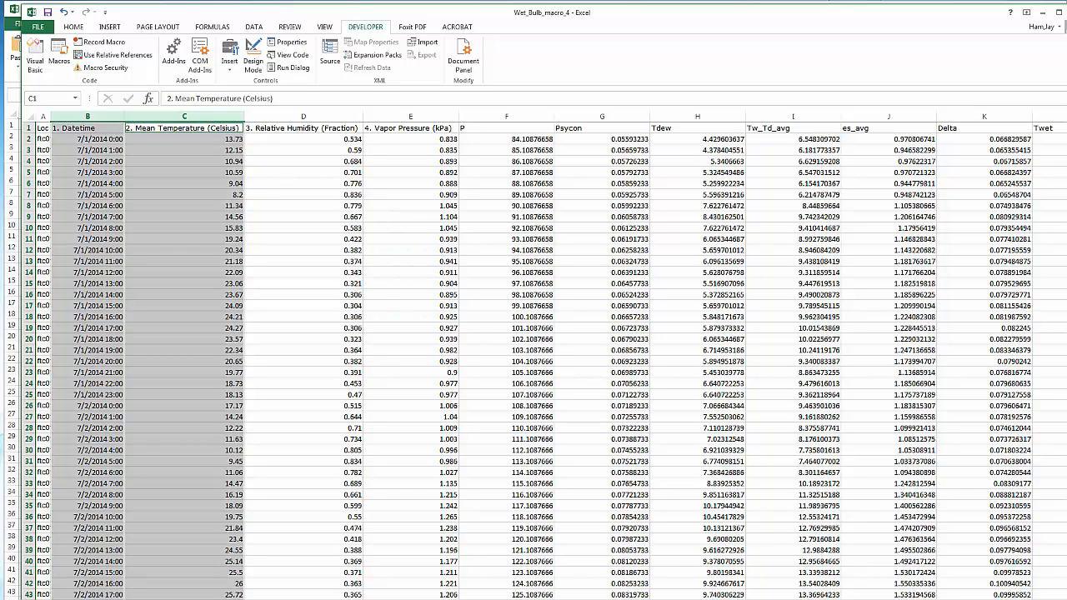
scroll(right, 3)
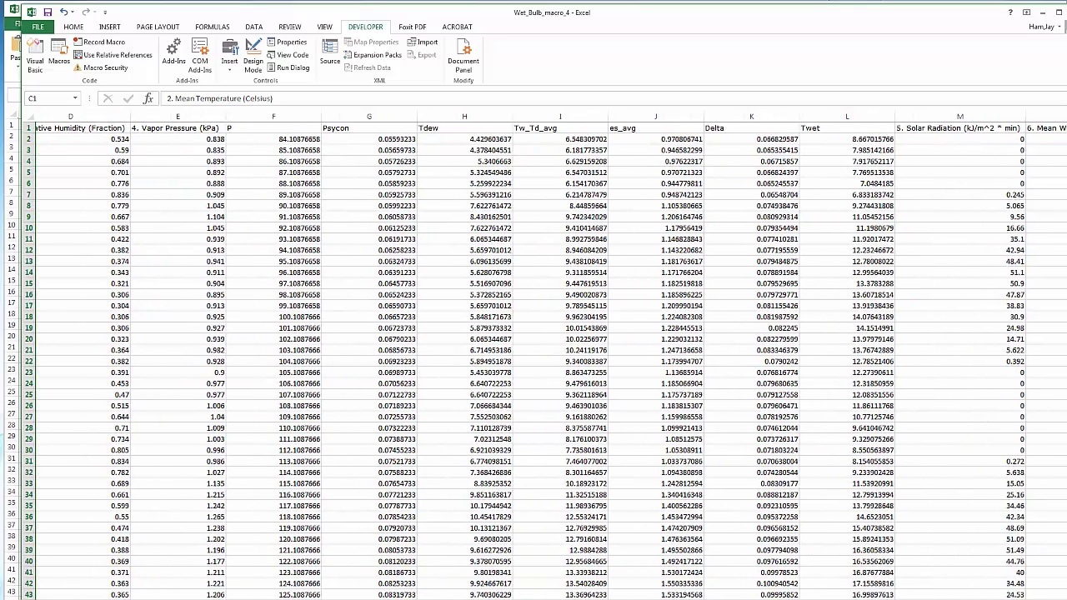
click(489, 116)
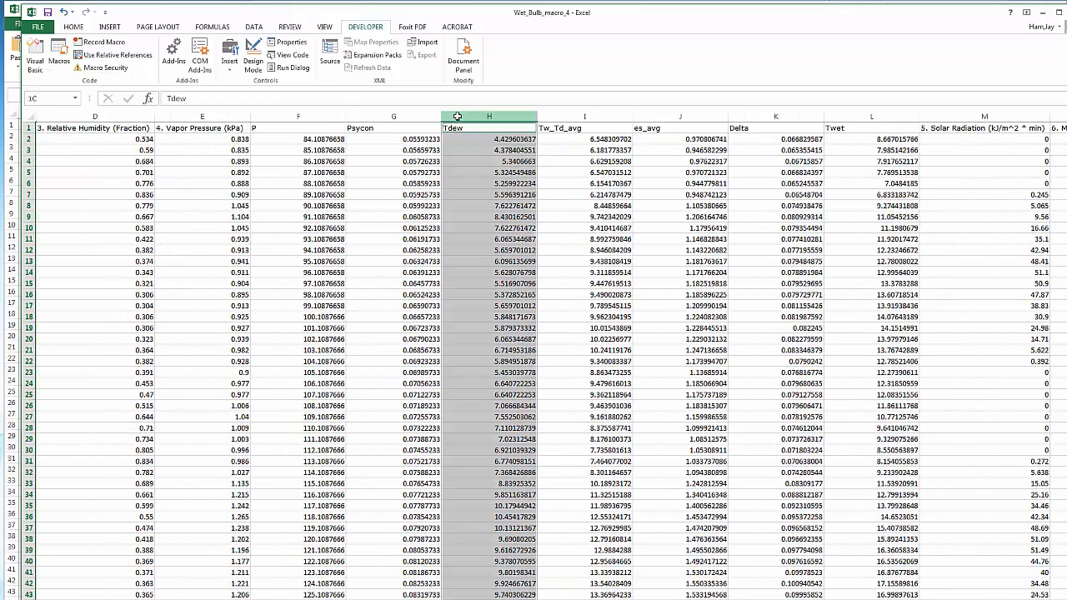
scroll(right, 3)
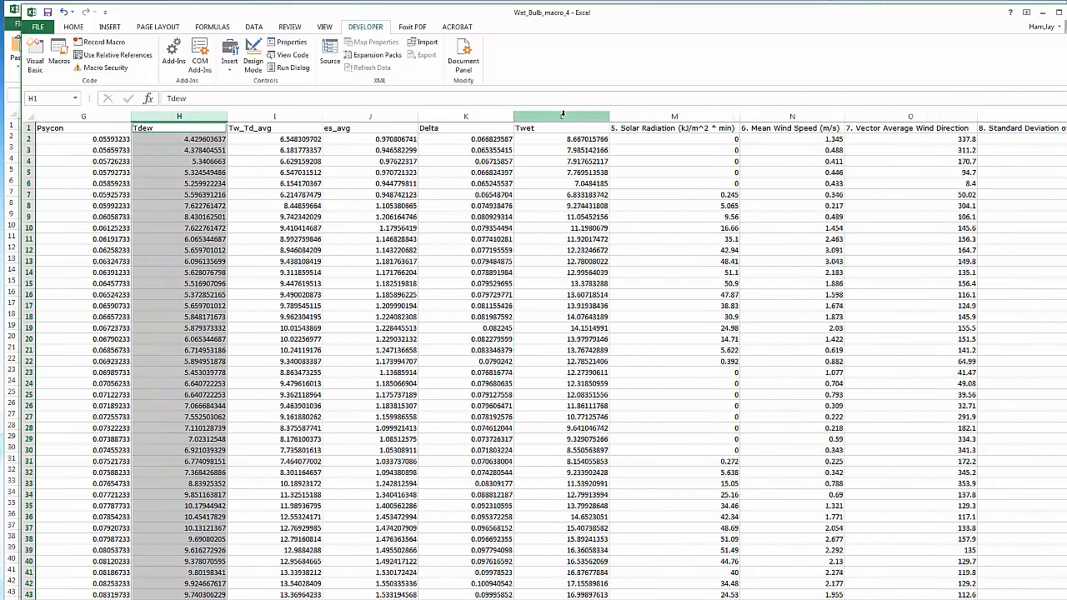
click(562, 128)
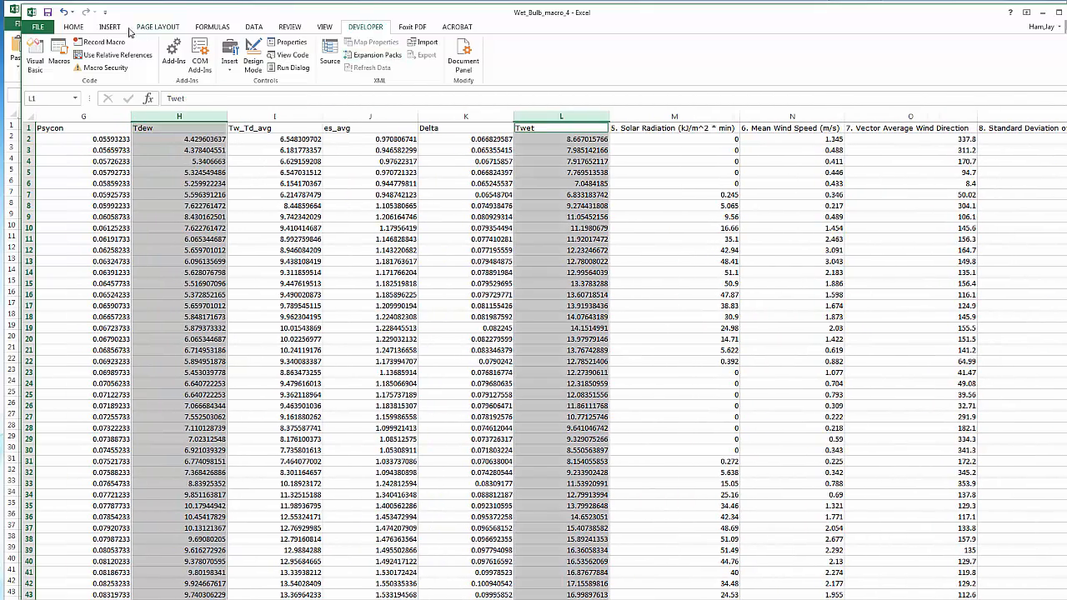
Step: Insert a markers-only scatter chart of the selected temperature columns
click(132, 27)
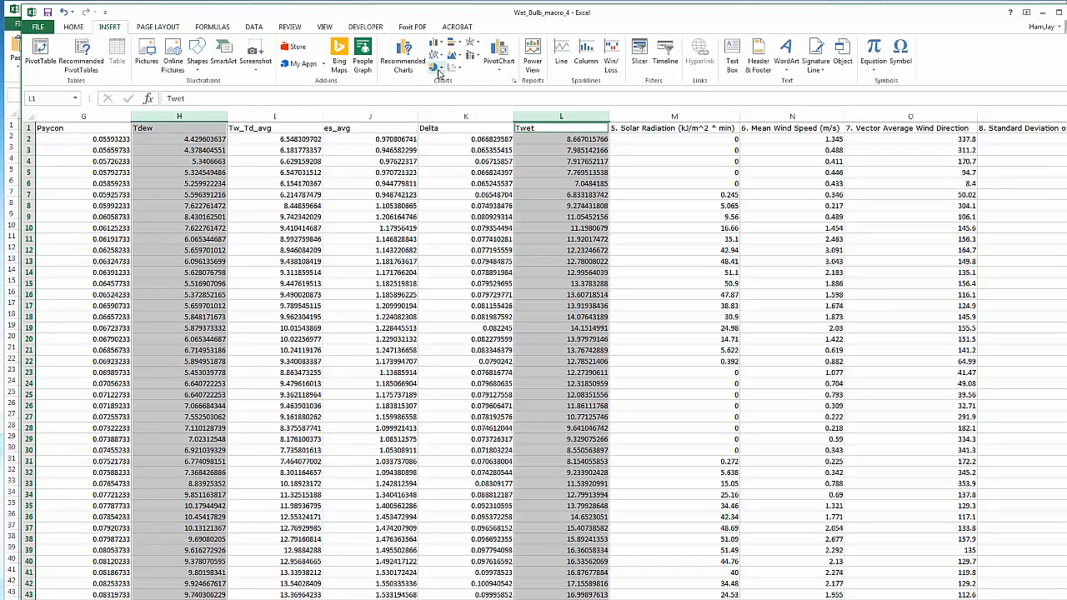
click(446, 70)
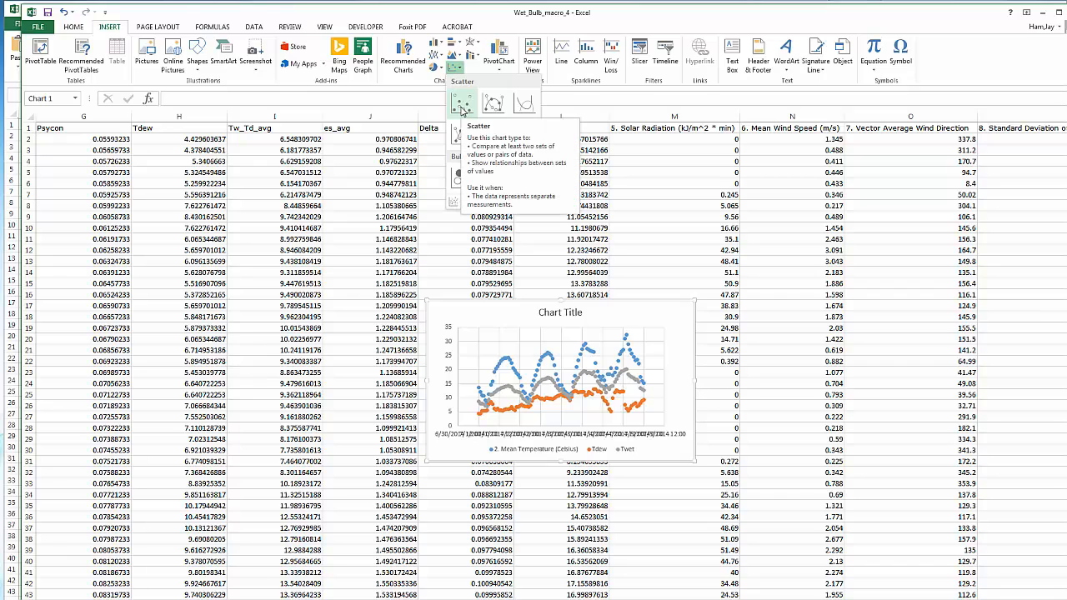
click(461, 110)
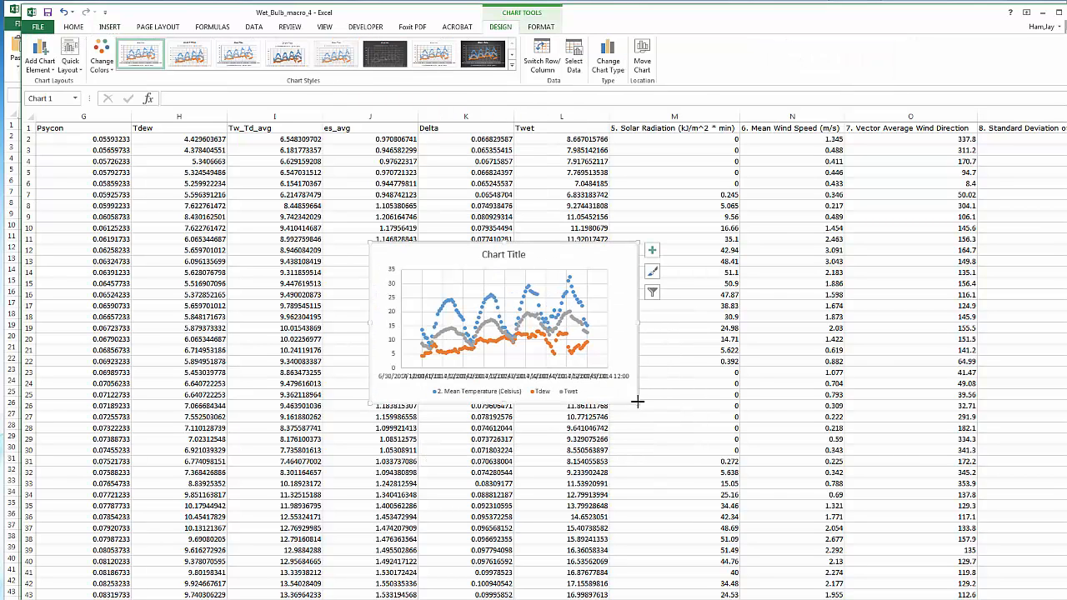
Step: Enlarge the scatter chart by dragging its corner handle outward
drag(638, 403, 874, 548)
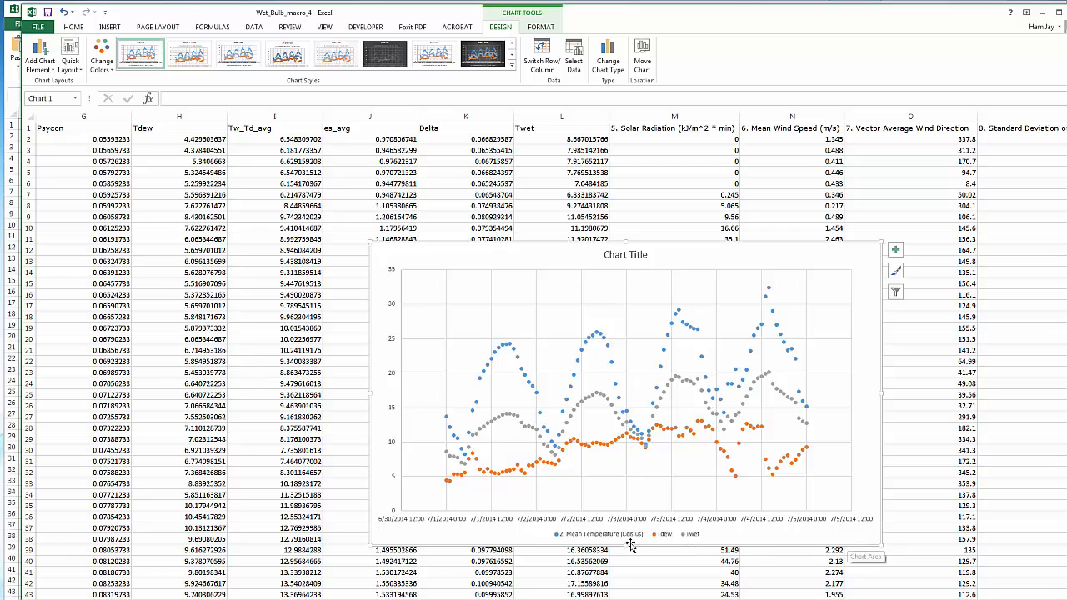
mouse_move(622, 368)
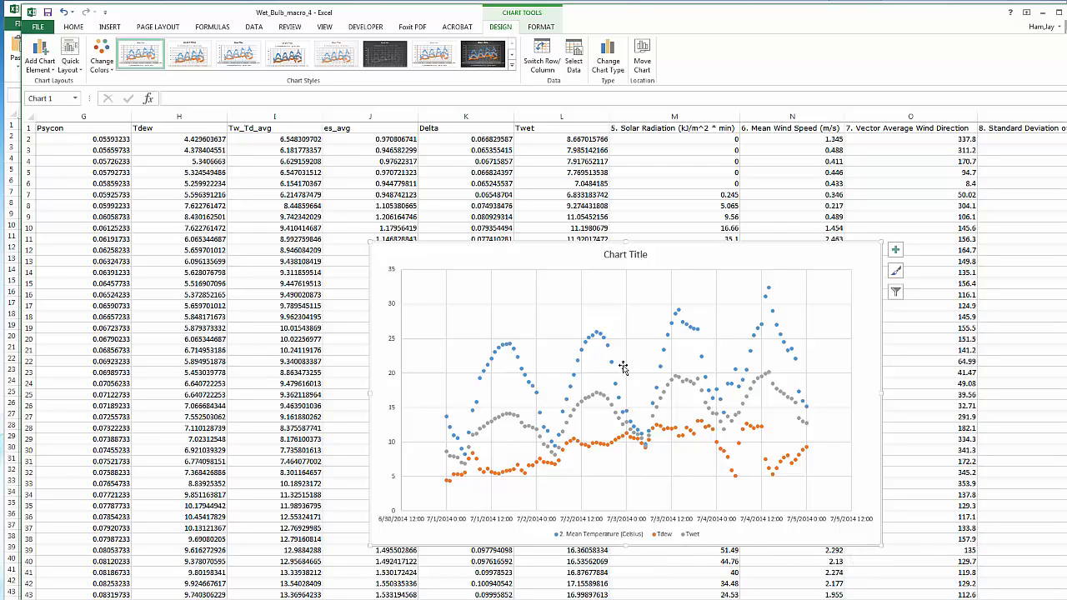
mouse_move(653, 557)
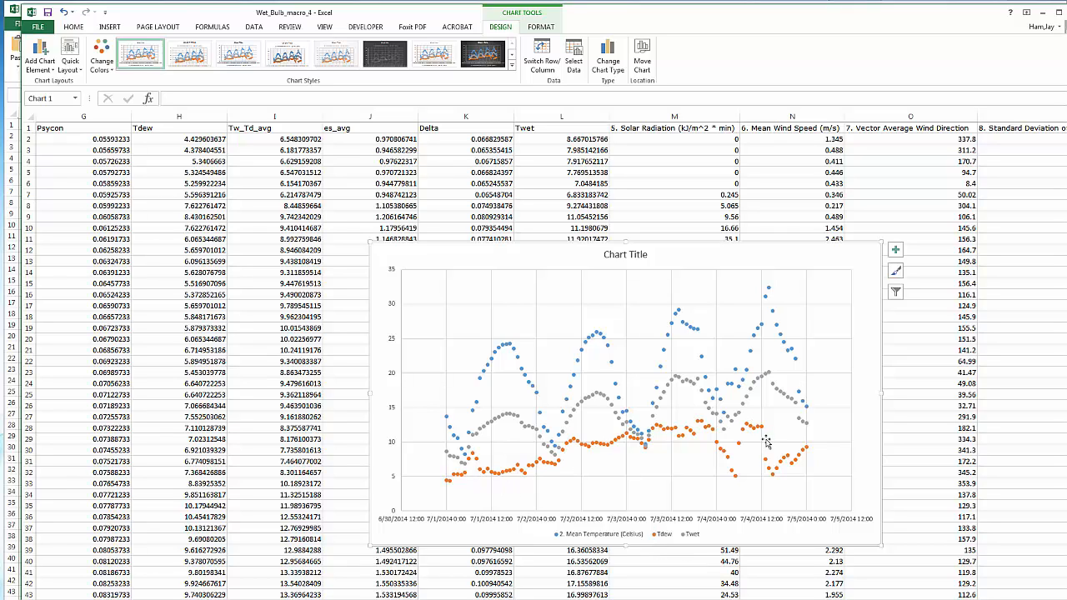
mouse_move(489, 425)
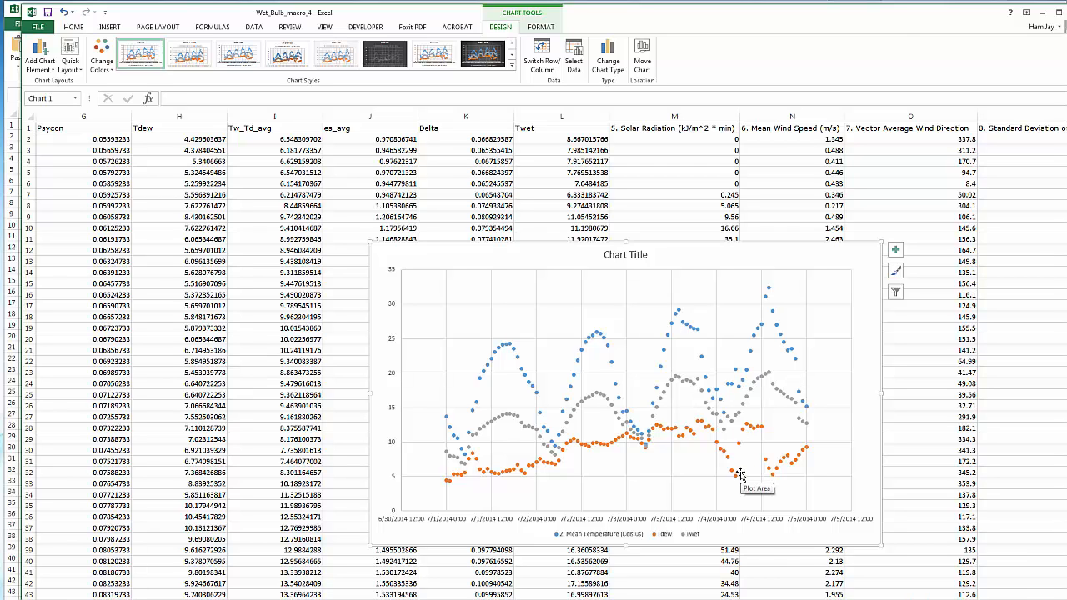
mouse_move(597, 414)
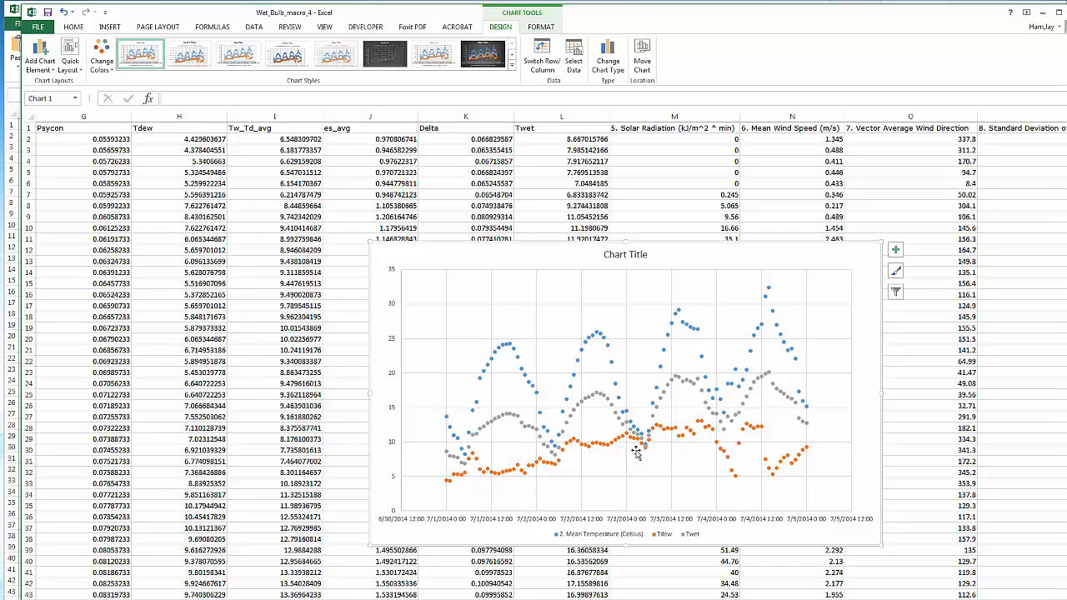
mouse_move(636, 452)
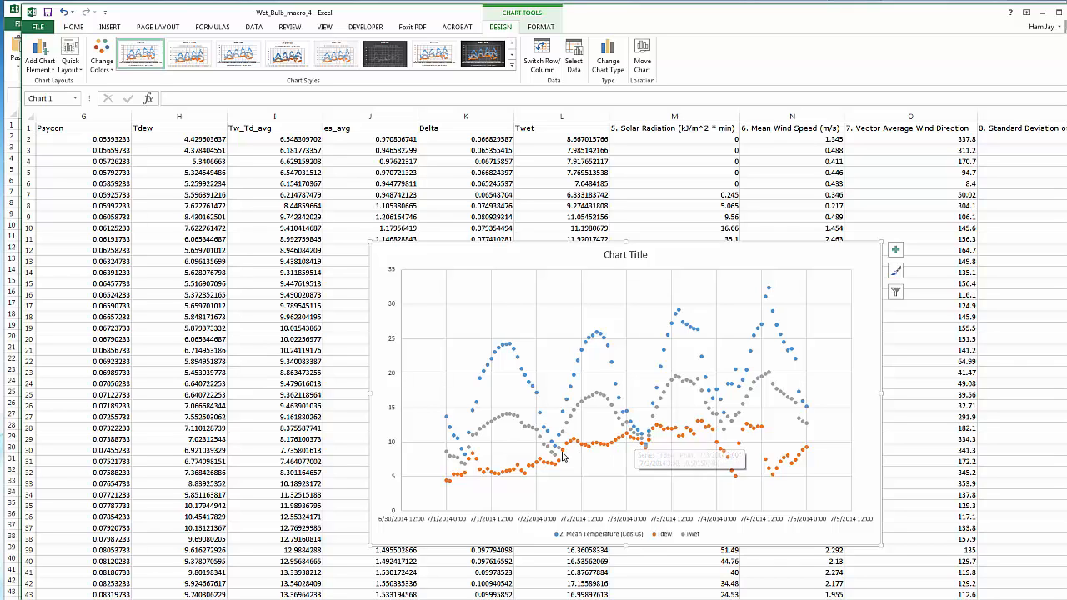
mouse_move(647, 452)
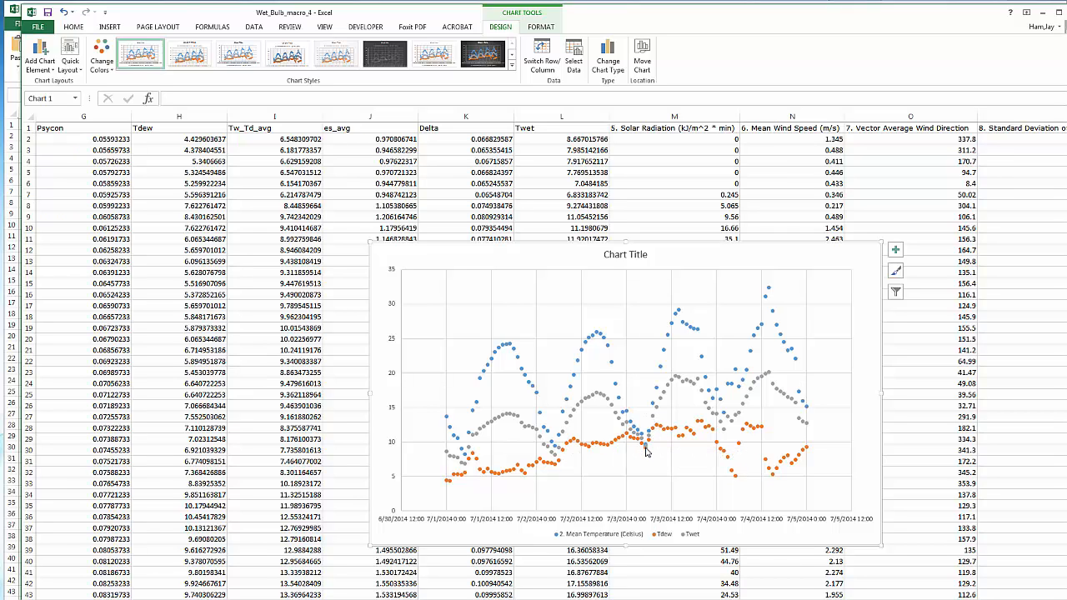
mouse_move(646, 452)
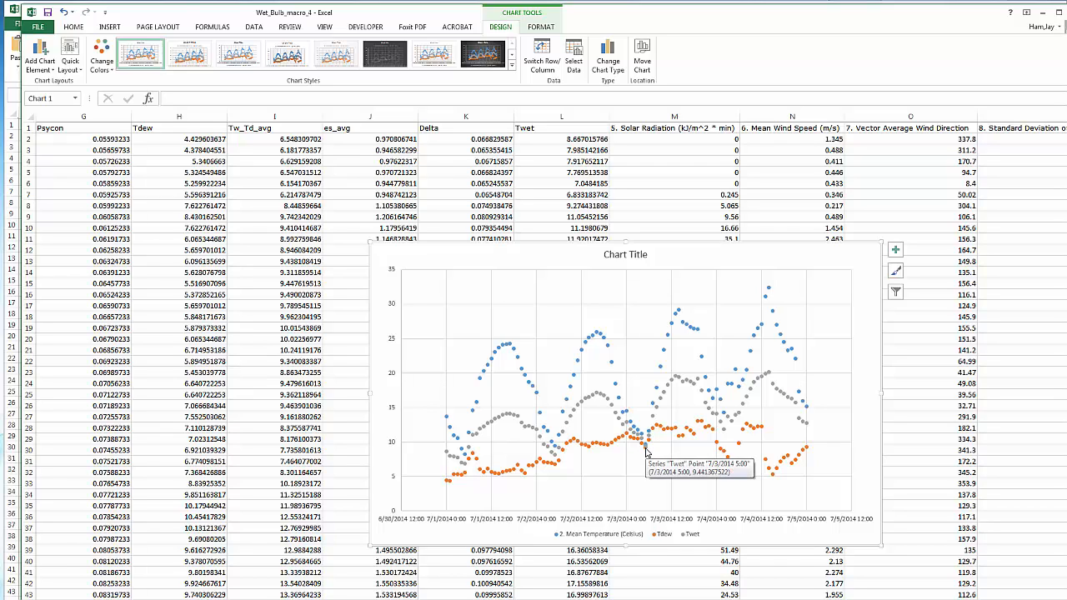
mouse_move(652, 453)
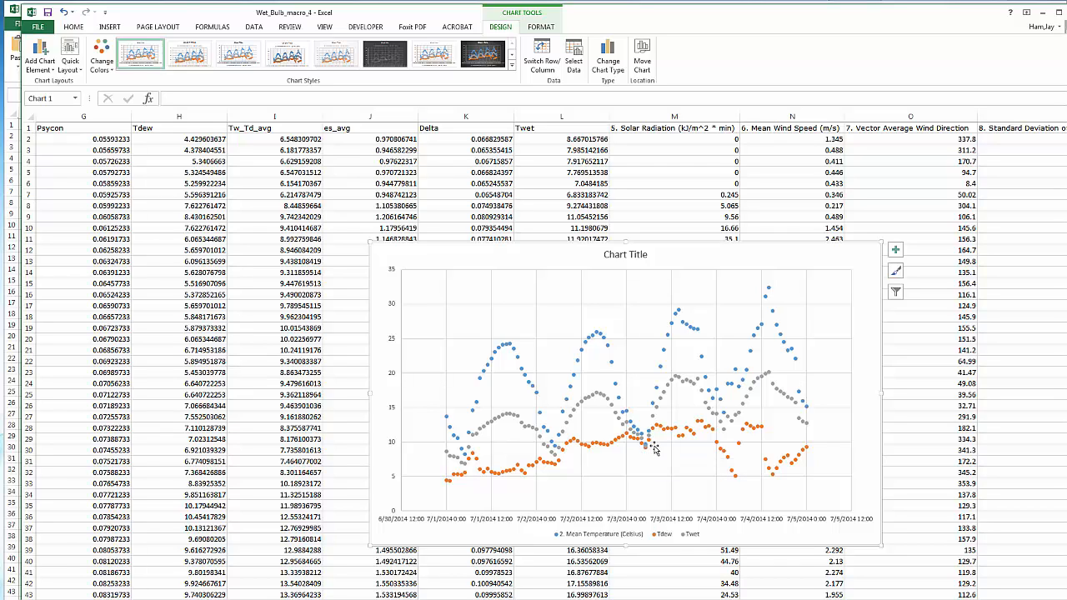
mouse_move(648, 443)
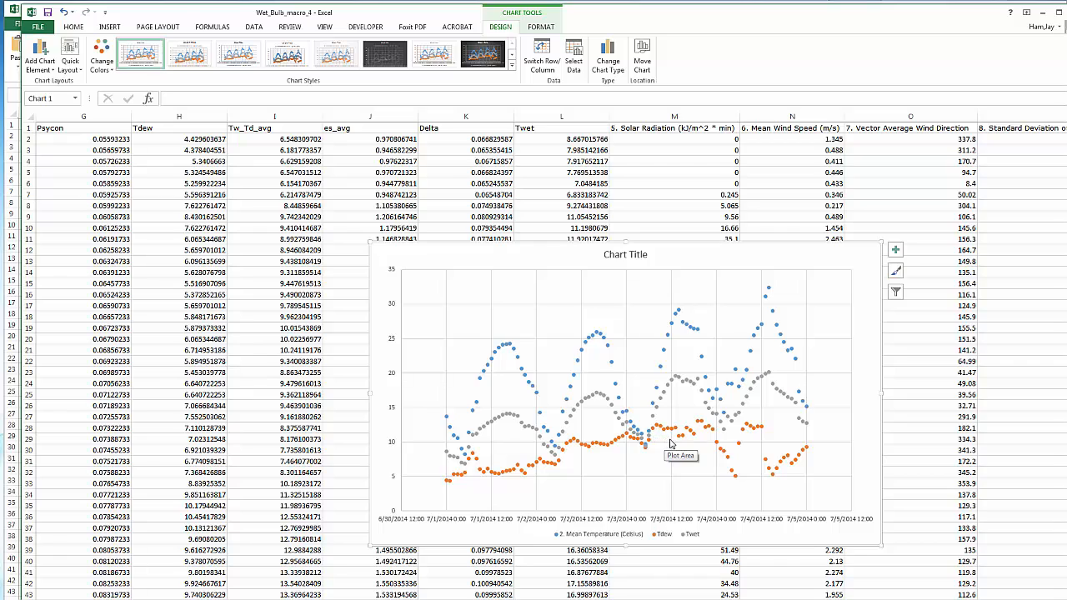
mouse_move(671, 444)
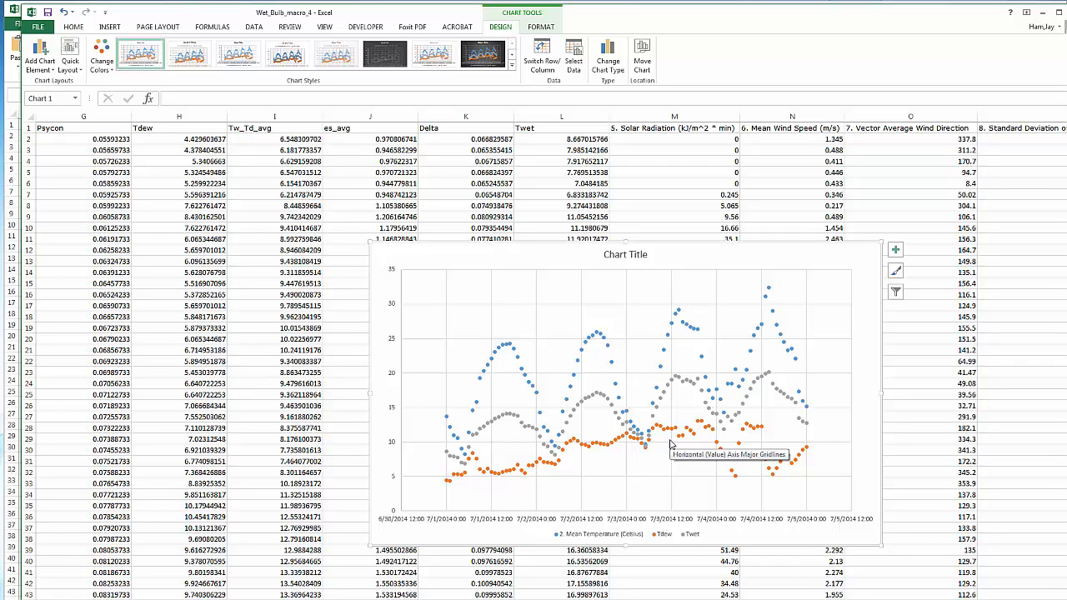
mouse_move(651, 456)
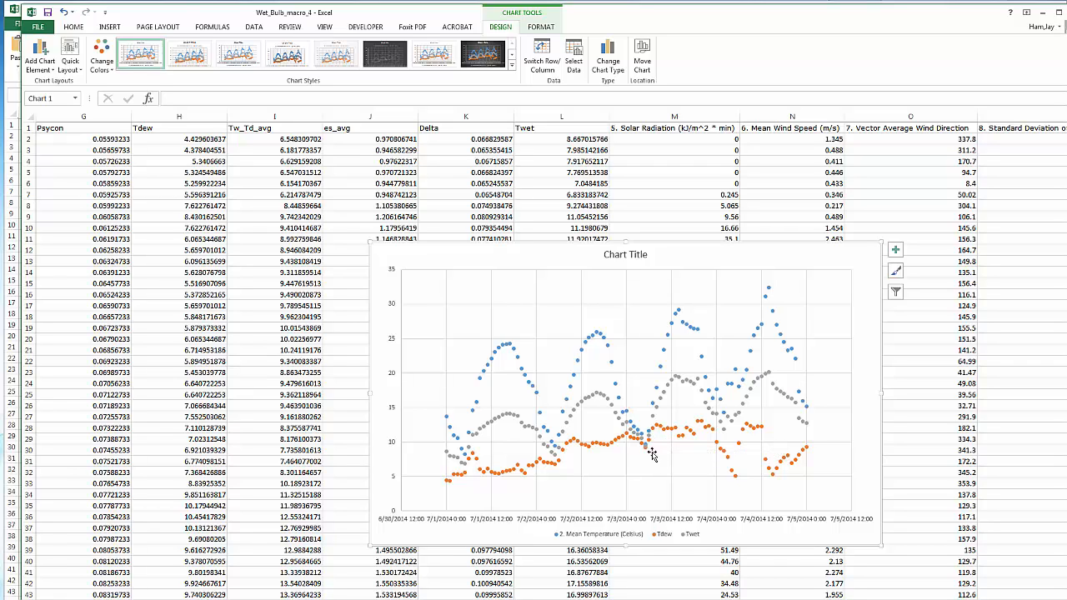
mouse_move(734, 436)
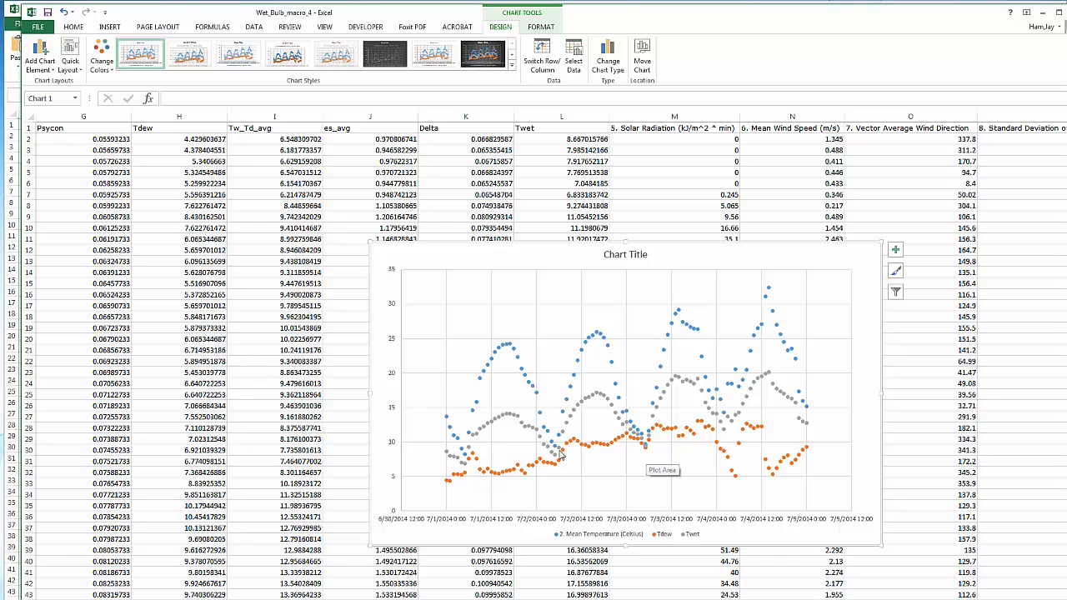
mouse_move(636, 363)
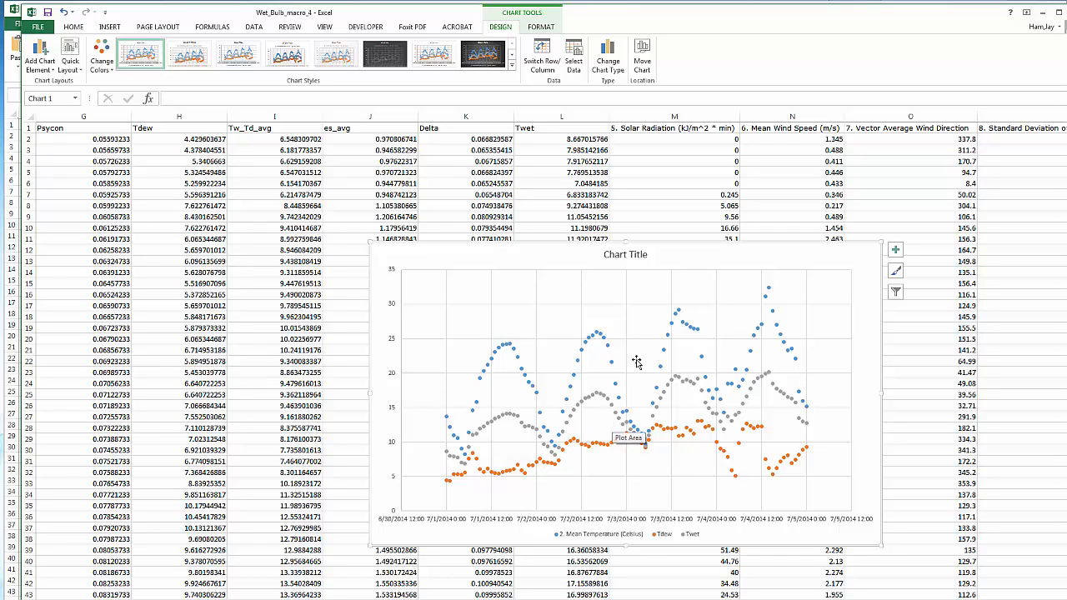
mouse_move(763, 320)
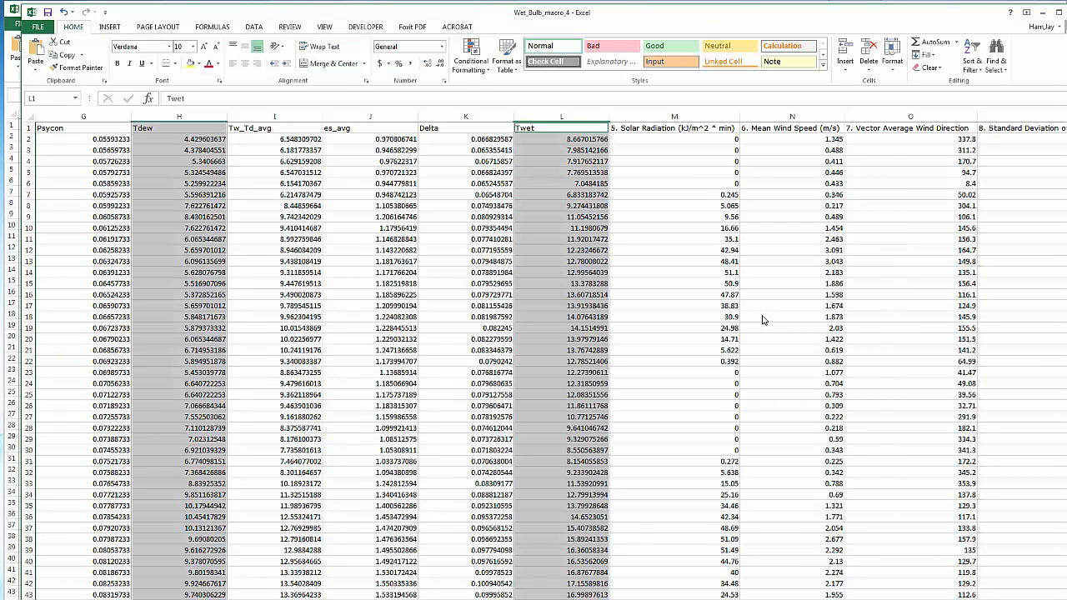
Step: Open the Twet macro's VBA code from Developer > Macros for editing
click(675, 217)
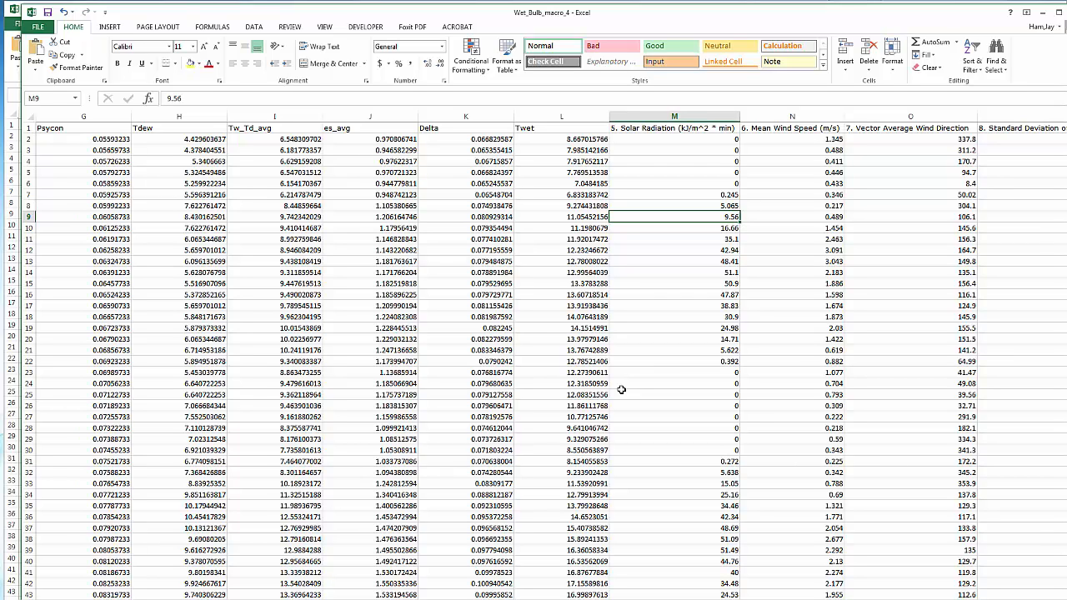
mouse_move(443, 175)
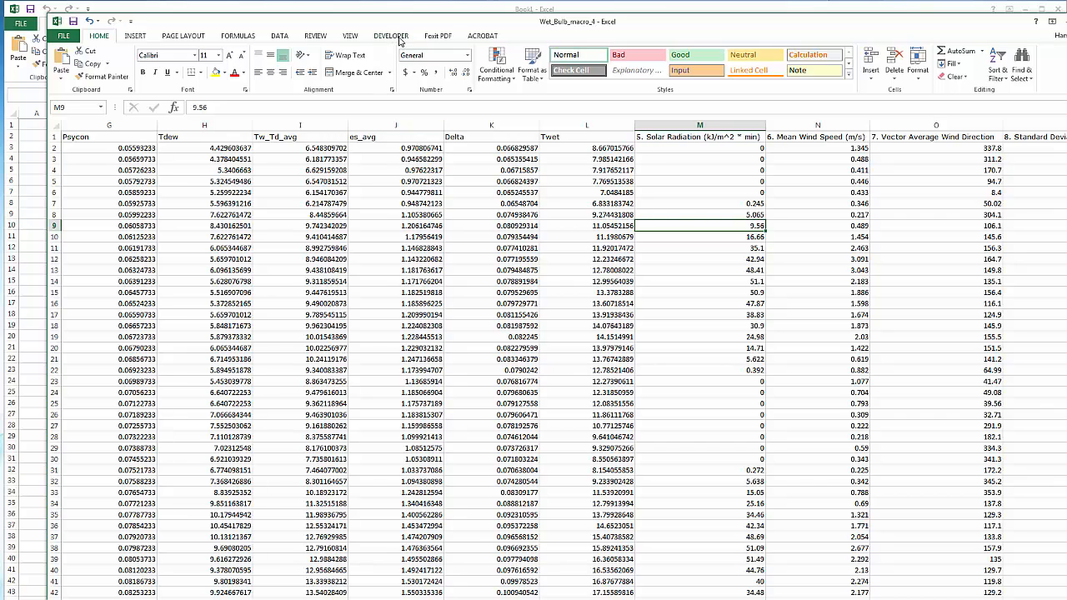
click(390, 35)
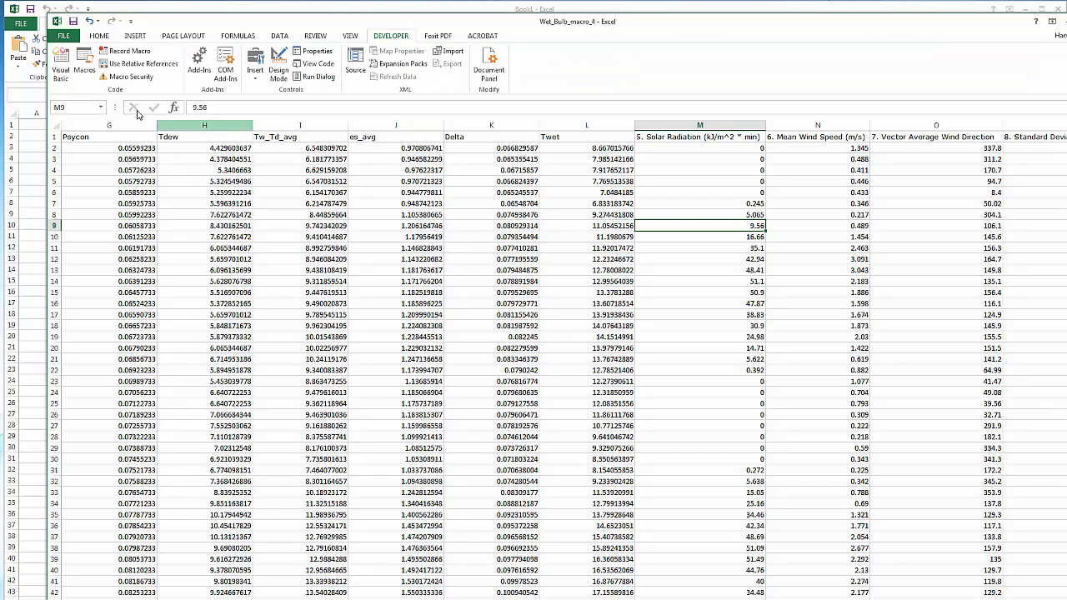
click(94, 57)
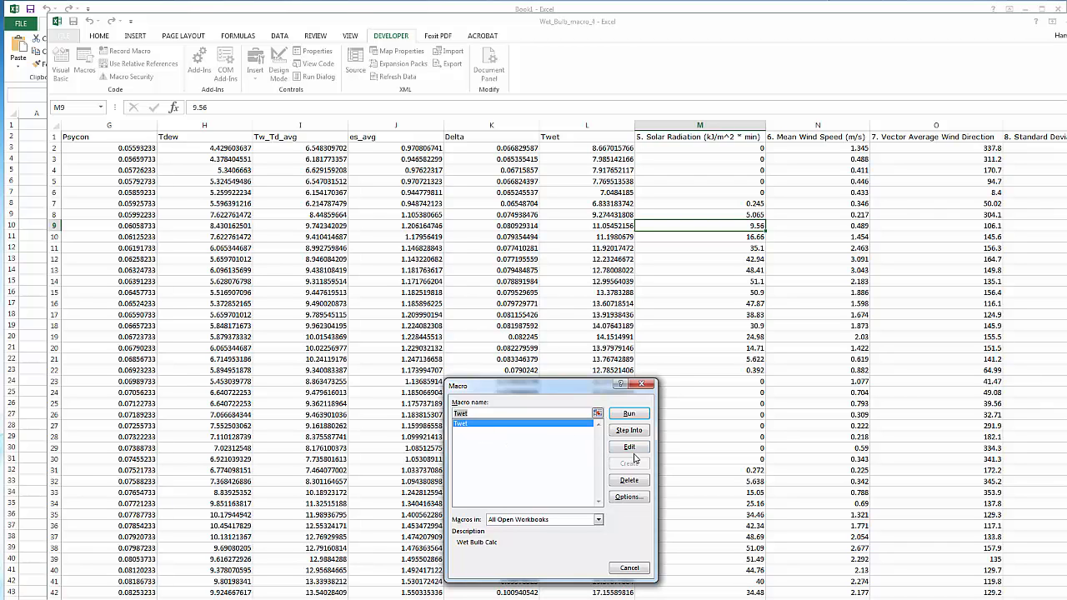
click(629, 447)
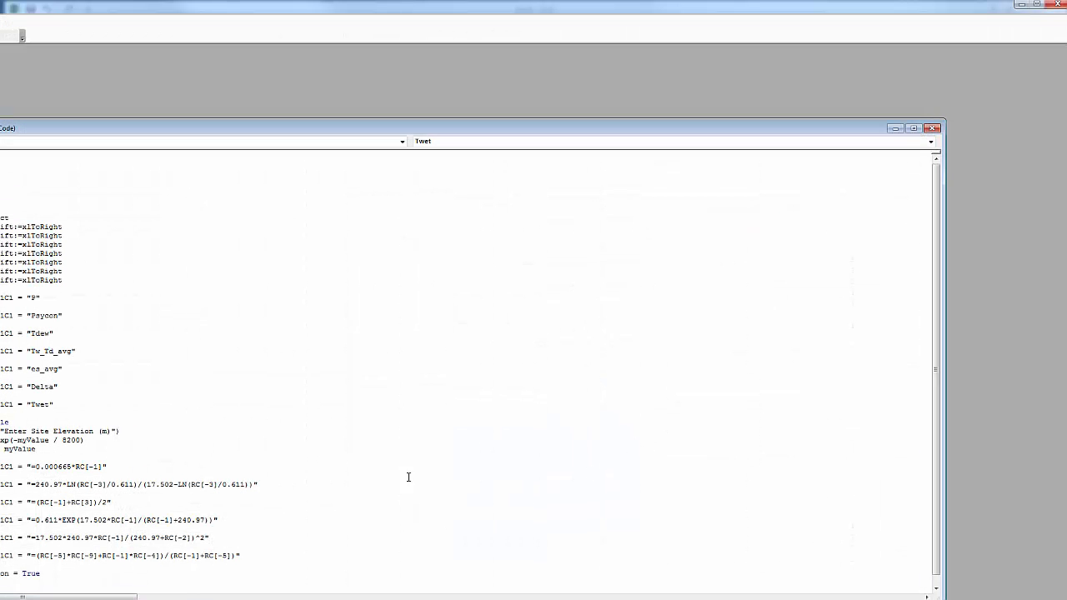
mouse_move(271, 393)
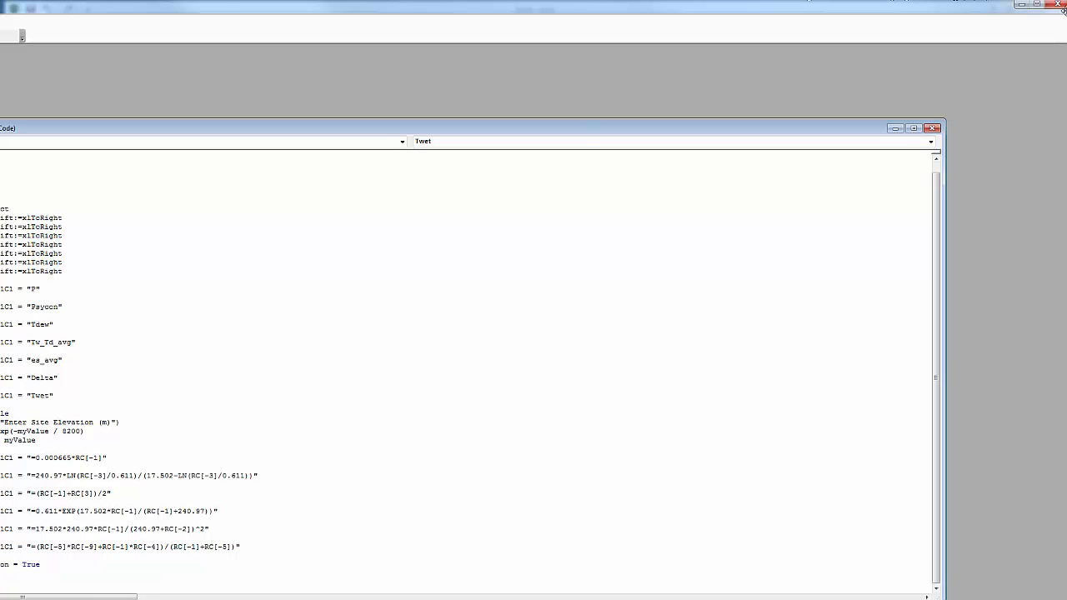
Step: Close the Twet macro code and return to the Excel worksheet
click(935, 127)
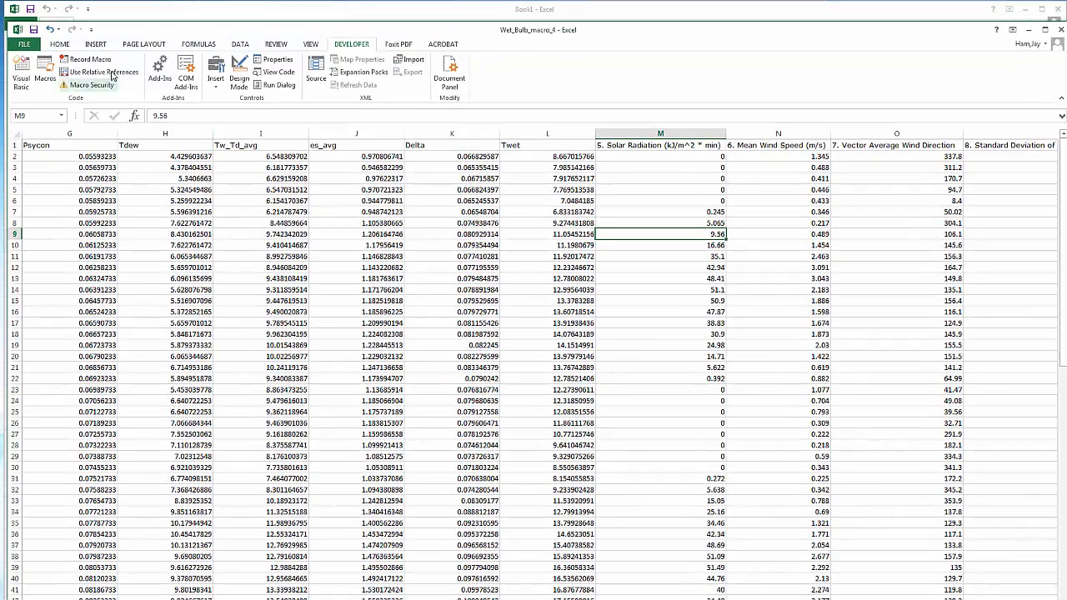
mouse_move(89, 63)
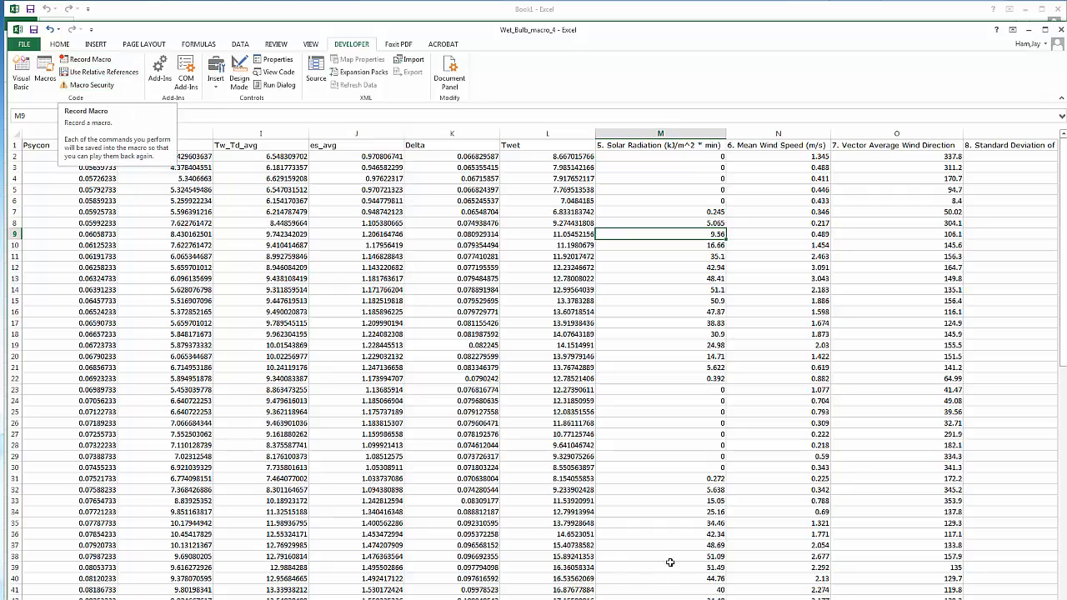
scroll(right, 3)
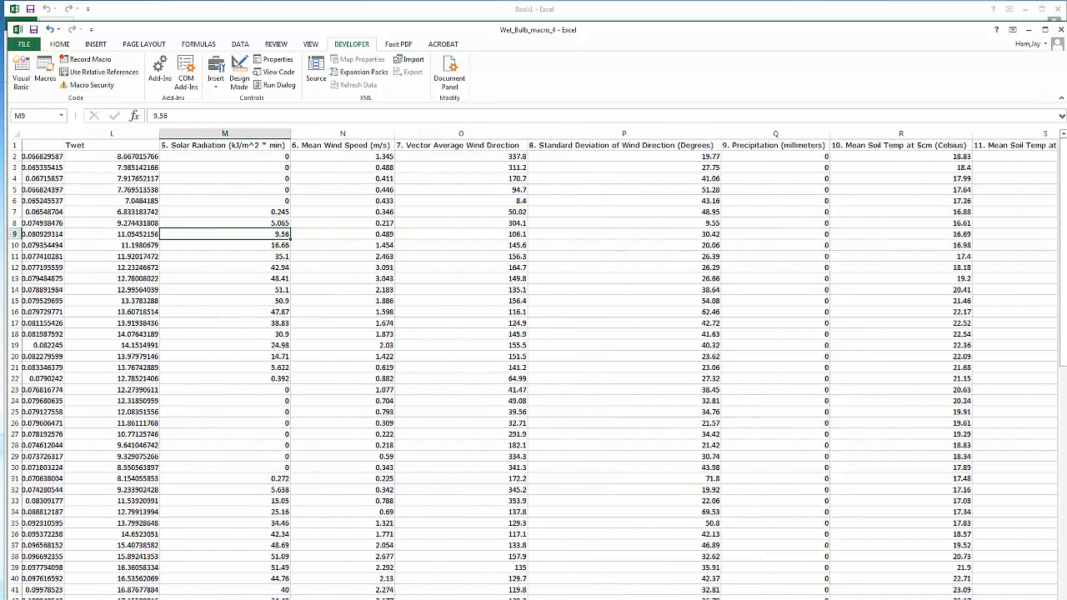